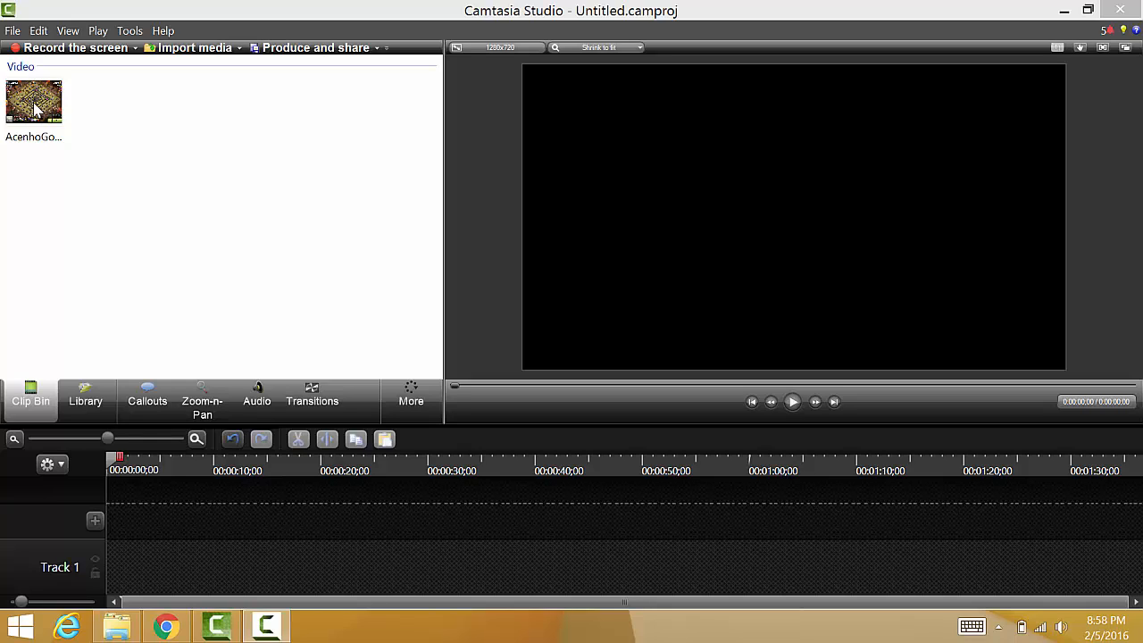
Step: Place AcenhoGoWiWi.mp4 on Track 1 with a few seconds of empty space before it
left_click(34, 100)
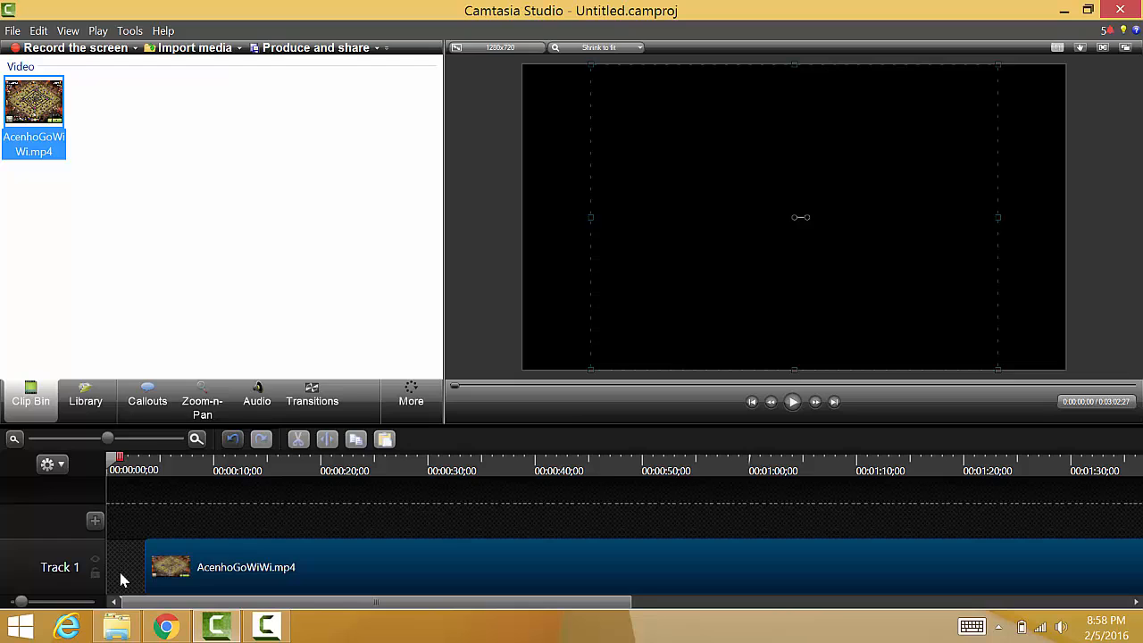
mouse_move(344, 550)
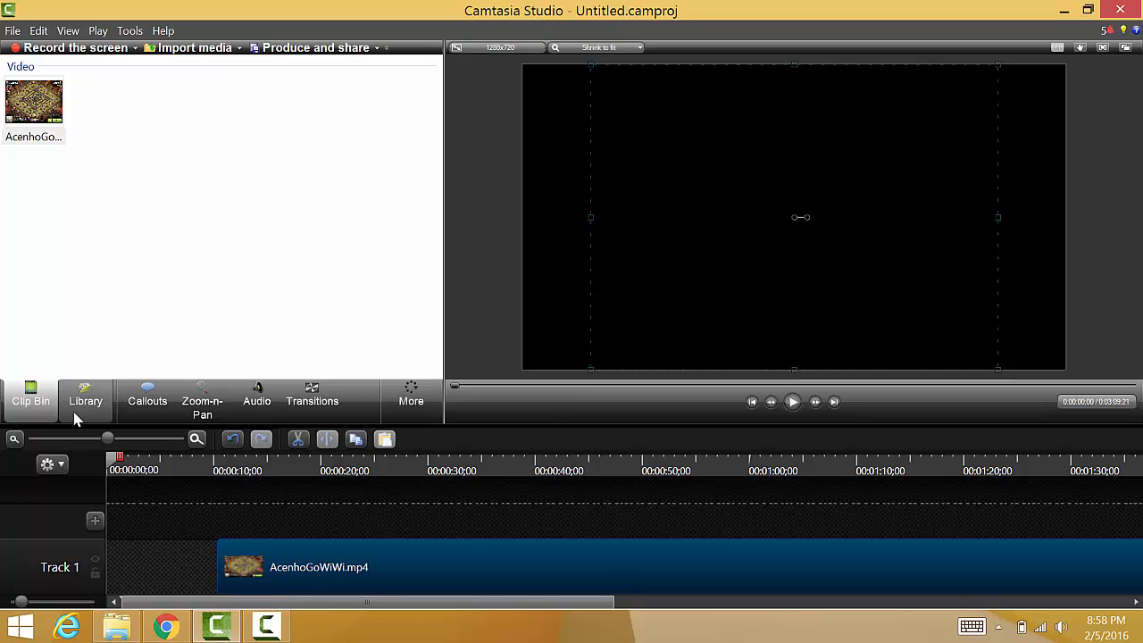
Step: Add Simple Title - Black from the Library's Title Clips - Simple folder to the start of Track 1
left_click(86, 400)
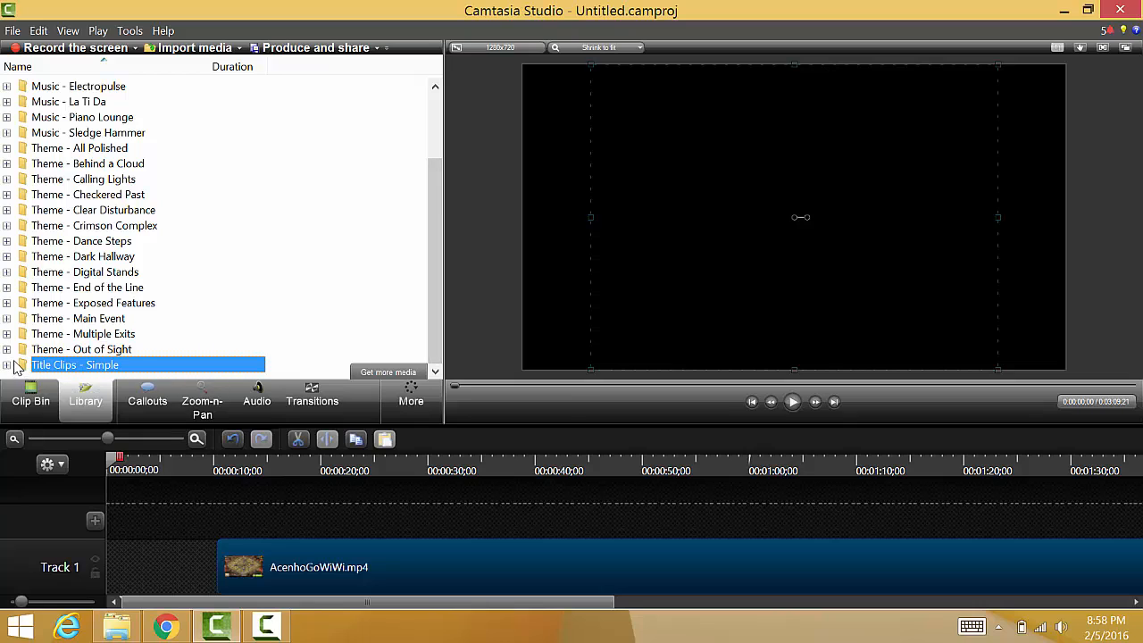
left_click(8, 364)
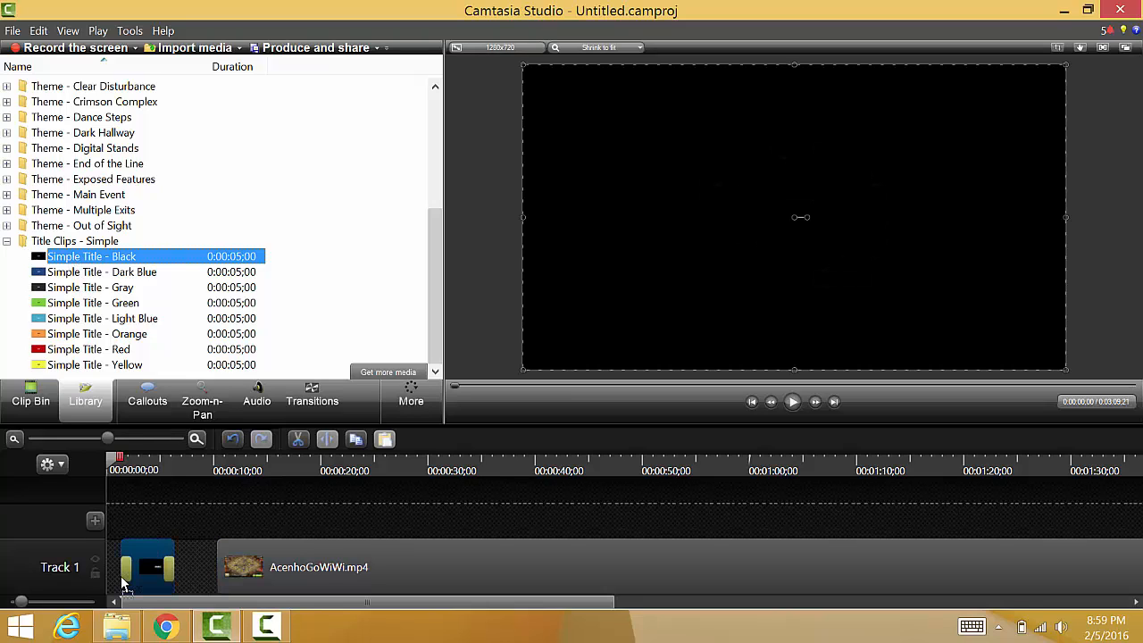
mouse_move(147, 558)
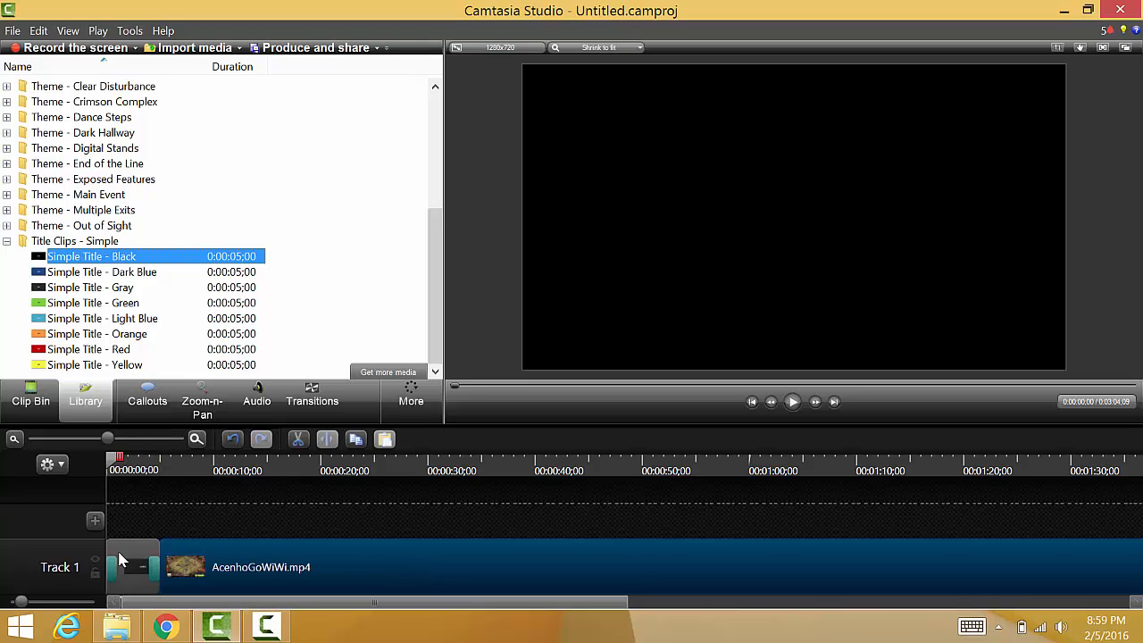
left_click(134, 568)
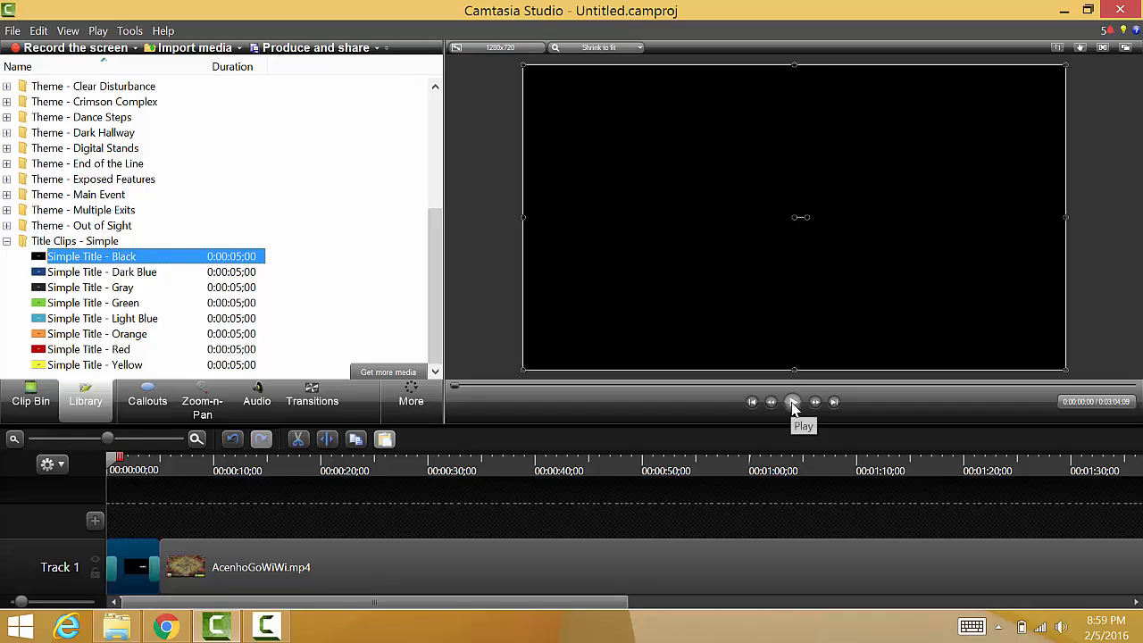
left_click(793, 400)
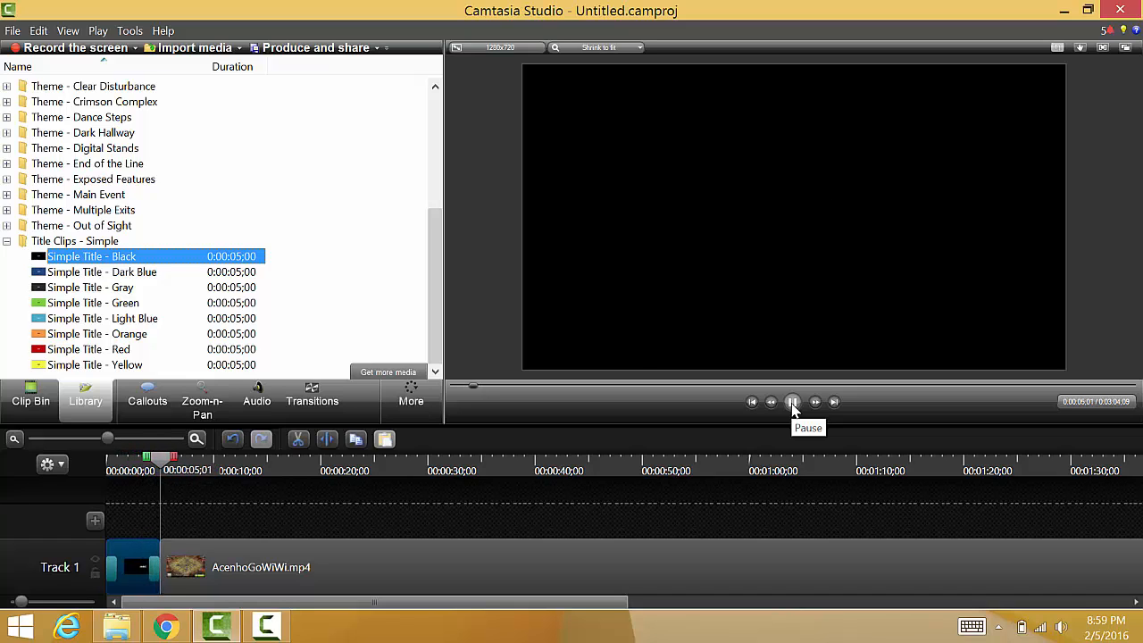
left_click(793, 400)
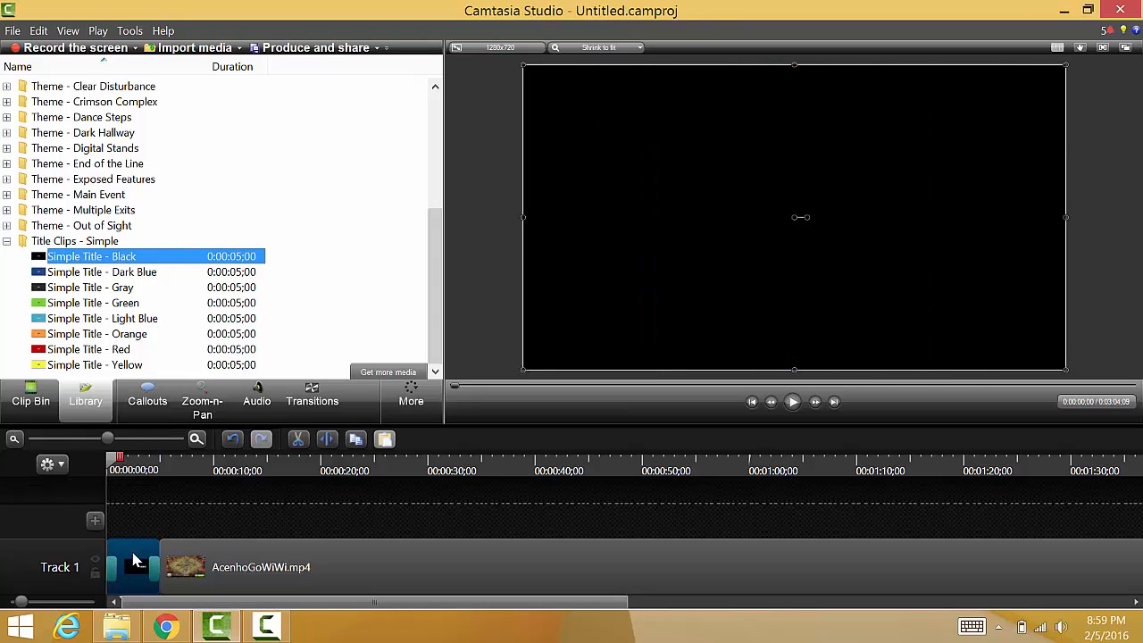
Step: Replace the title's ABC text with GoWiWi and reselect the title clip on the timeline
left_click(147, 400)
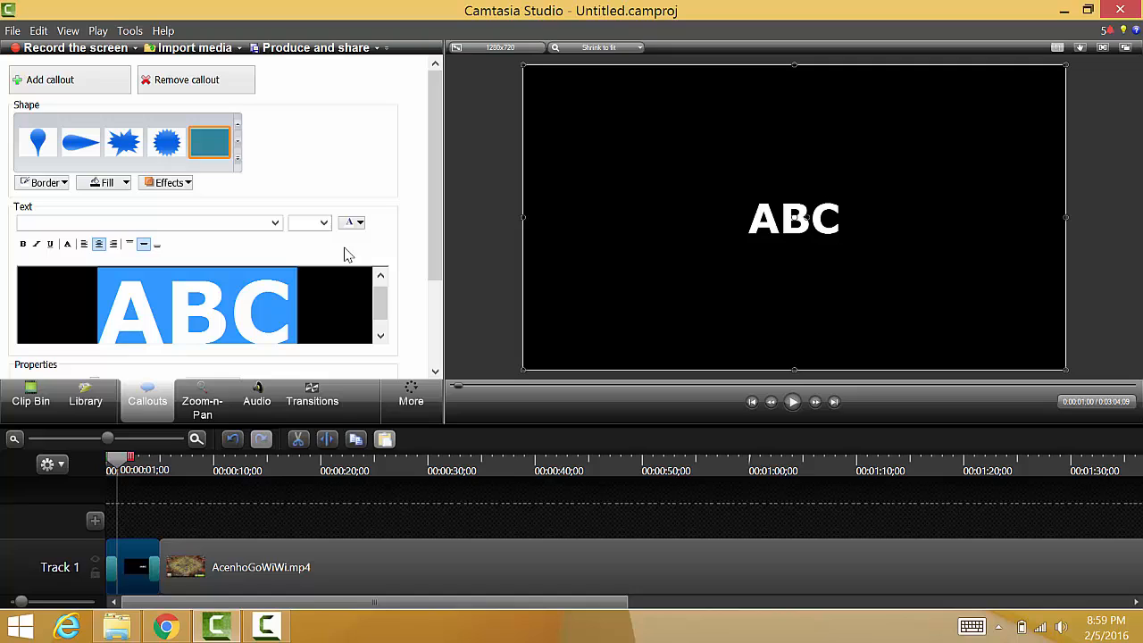
type("GoWiWi")
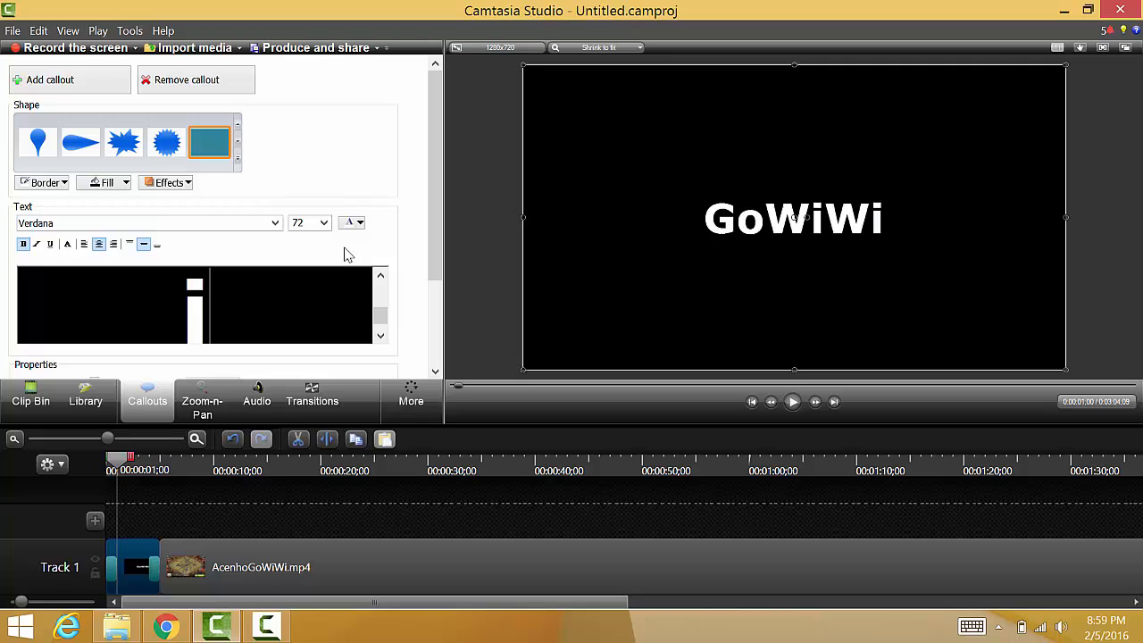
mouse_move(365, 518)
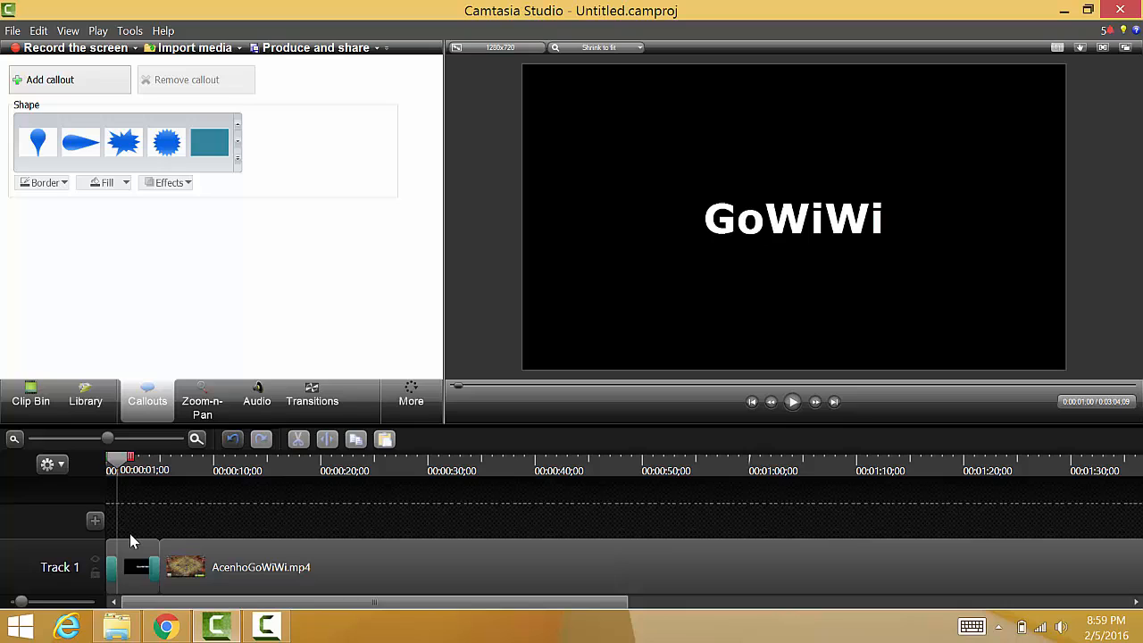
left_click(132, 568)
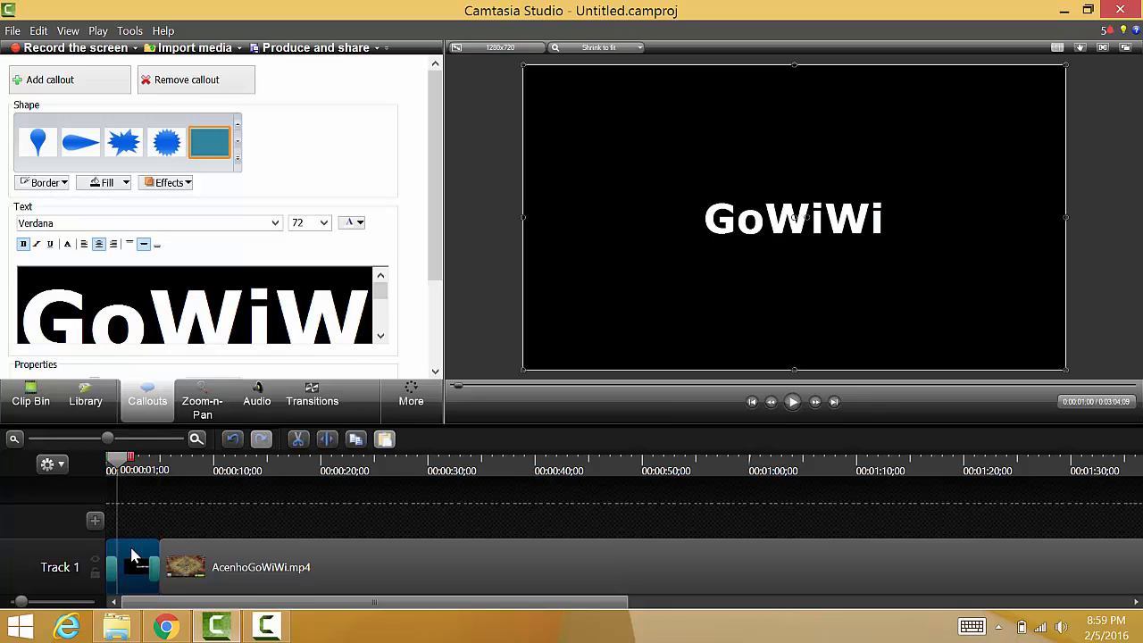
Step: Set the GoWiWi title clip's duration to 3 seconds via the Duration dialog
right_click(134, 558)
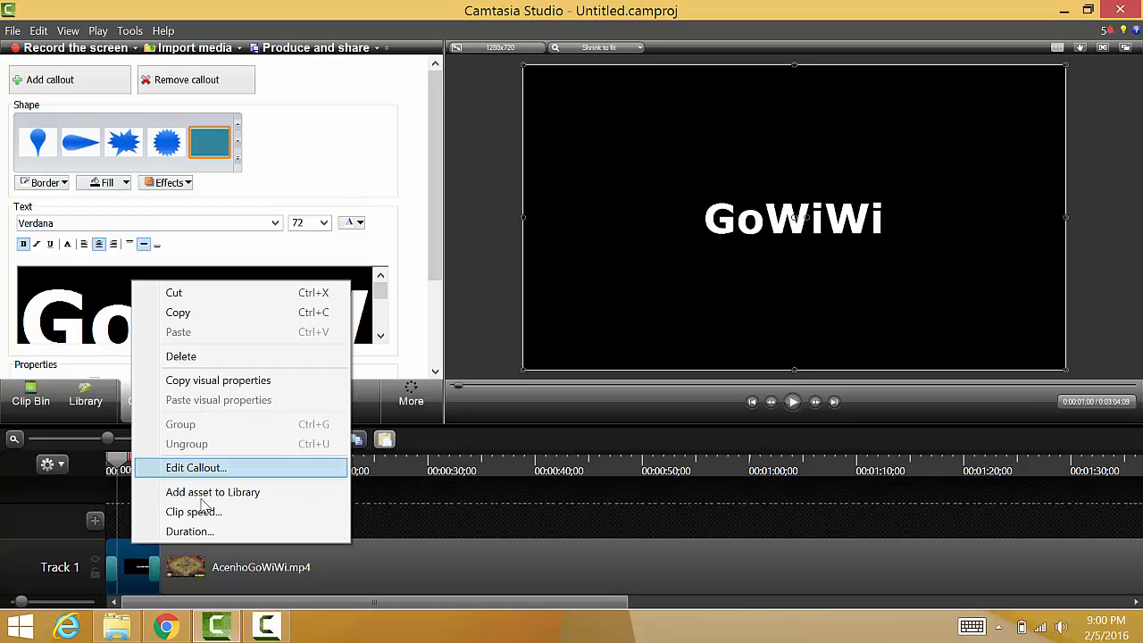
mouse_move(190, 532)
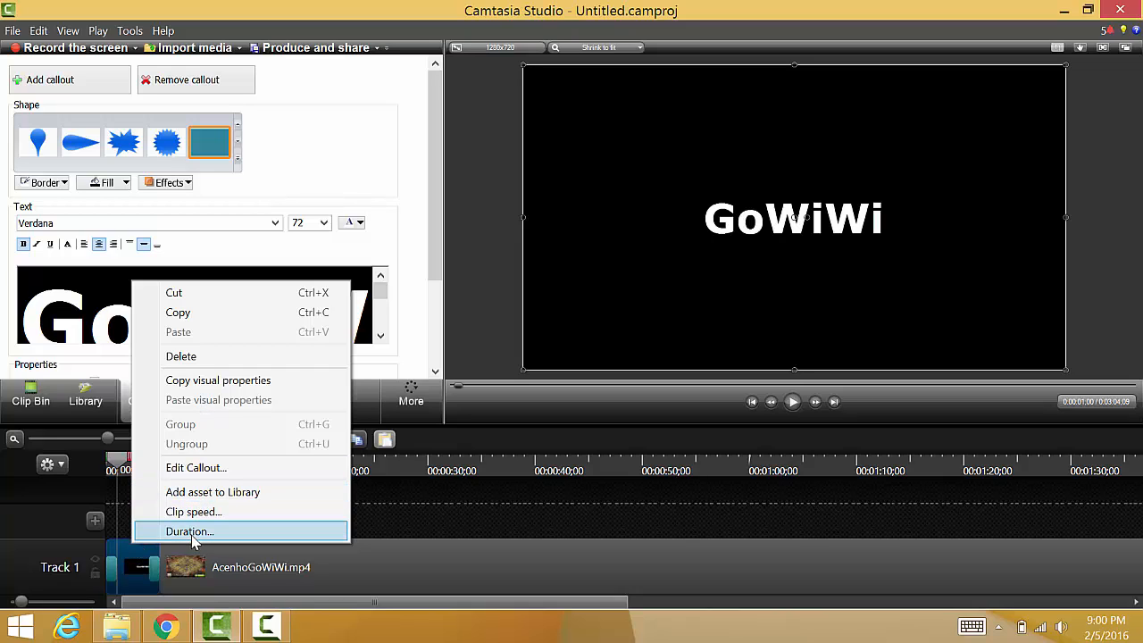
left_click(189, 532)
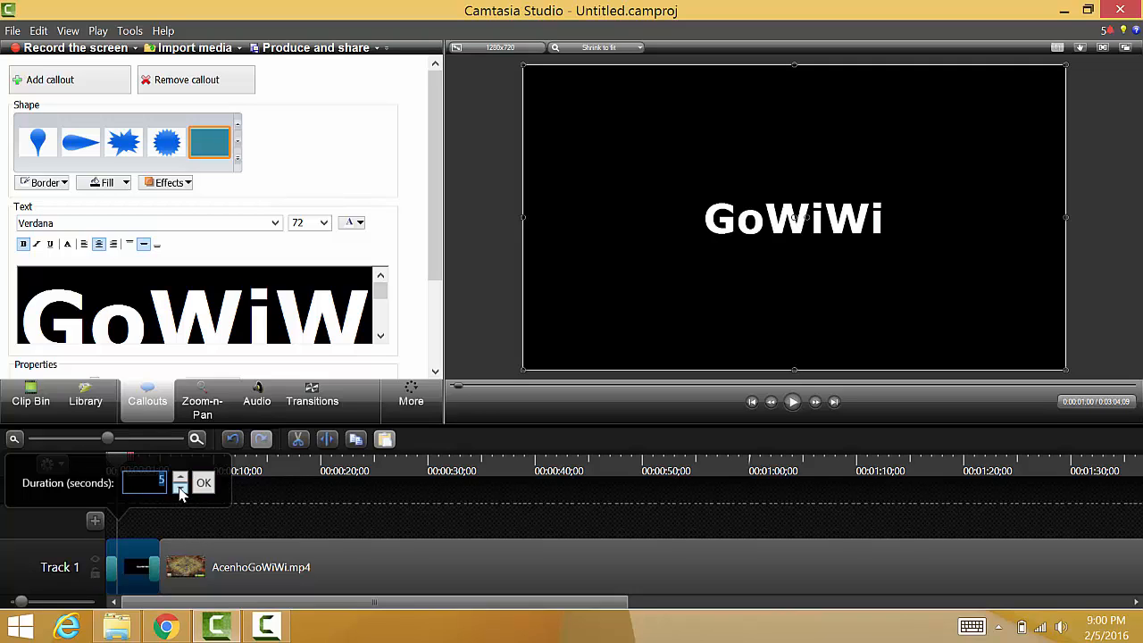
left_click(180, 489)
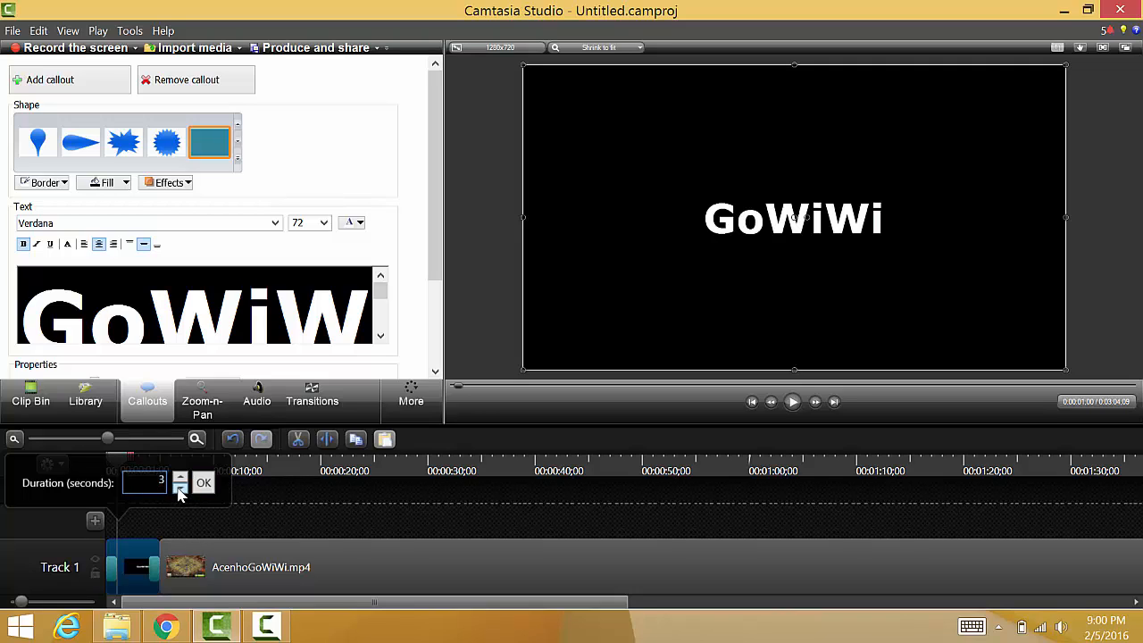
left_click(204, 482)
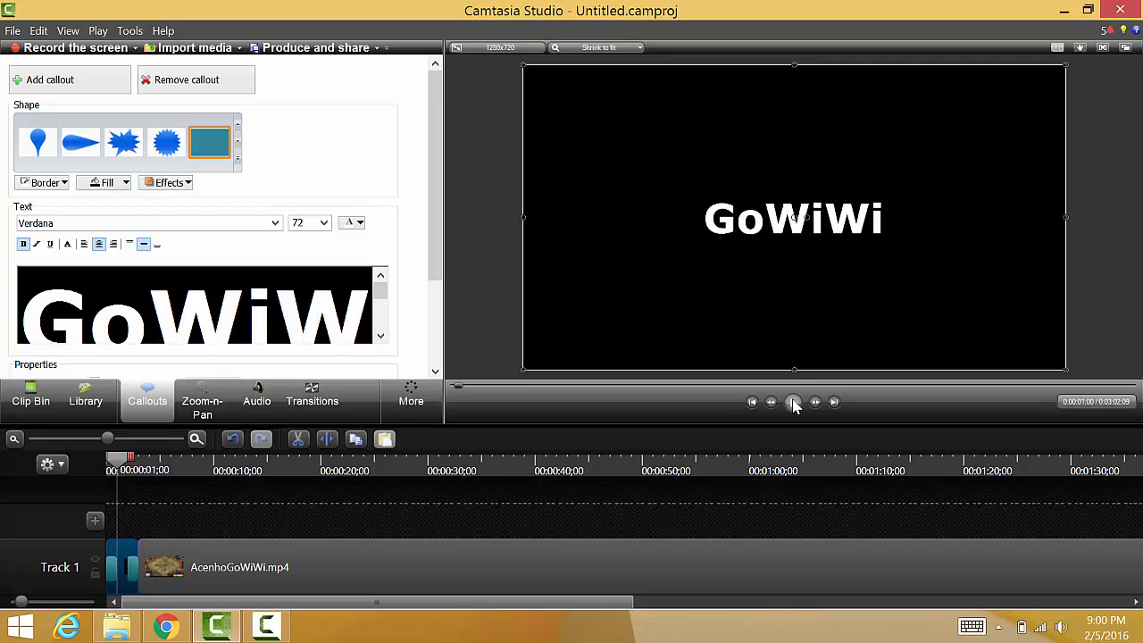
left_click(793, 402)
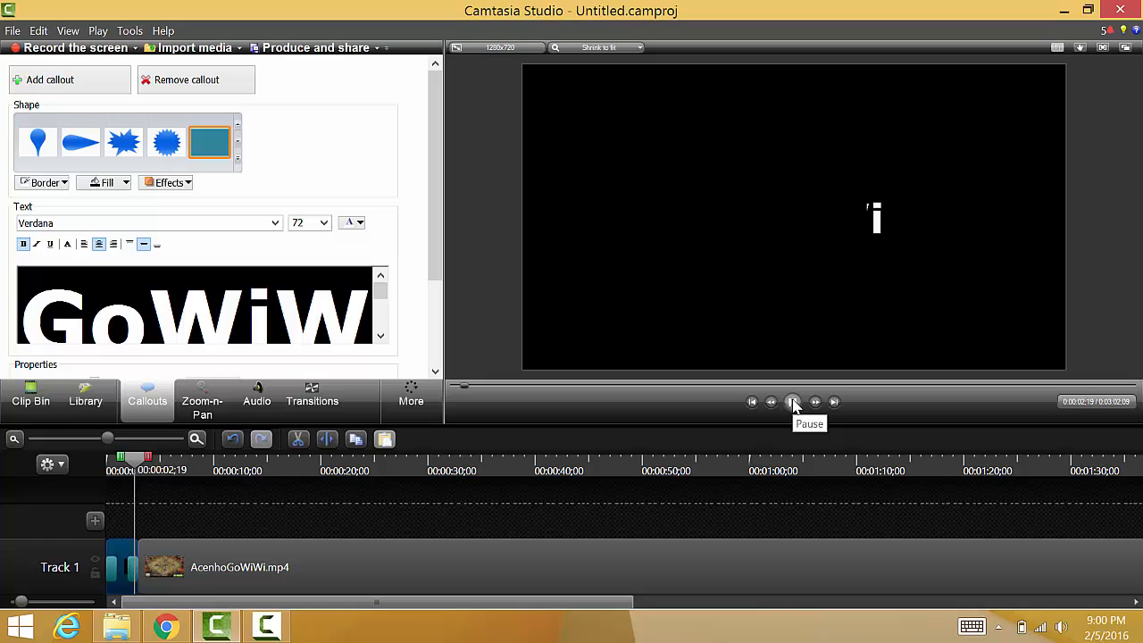
left_click(793, 400)
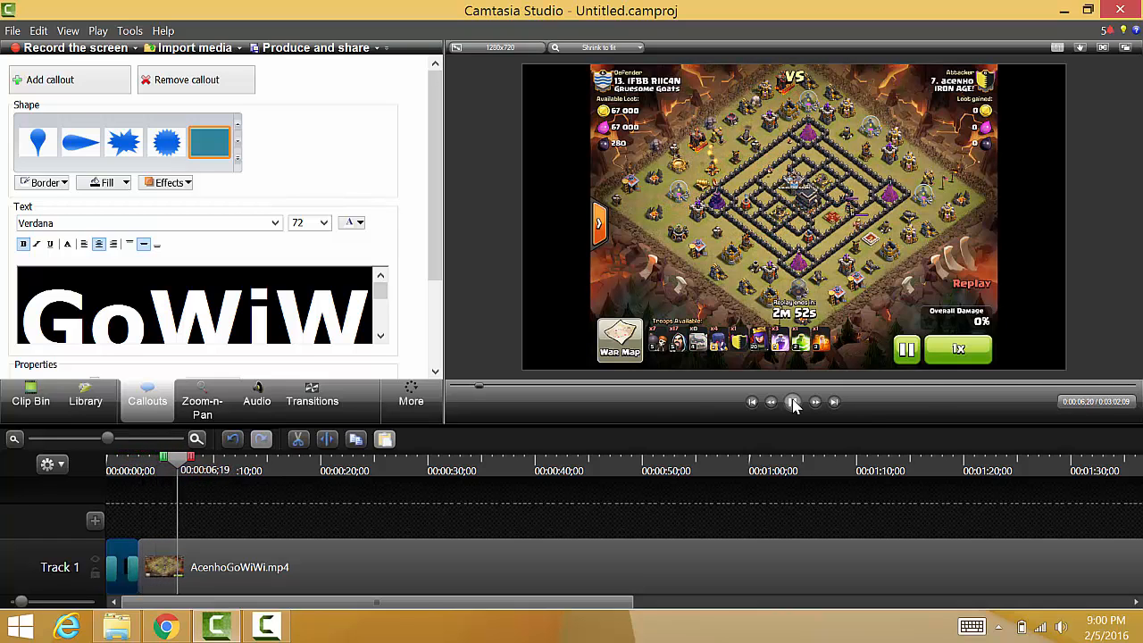
left_click(793, 400)
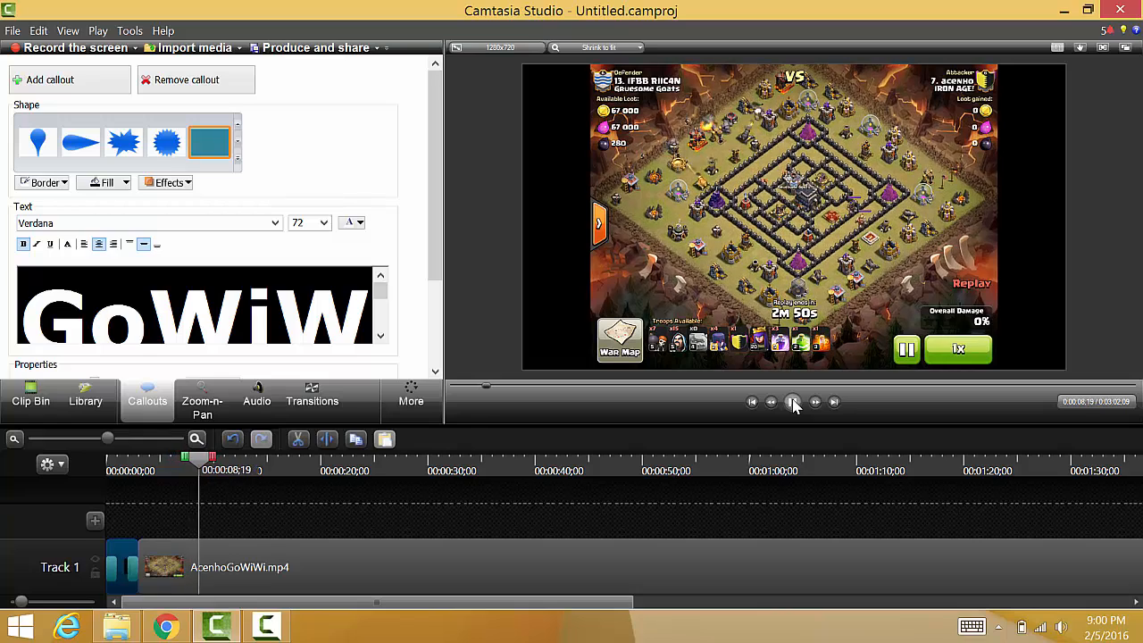
left_click(793, 400)
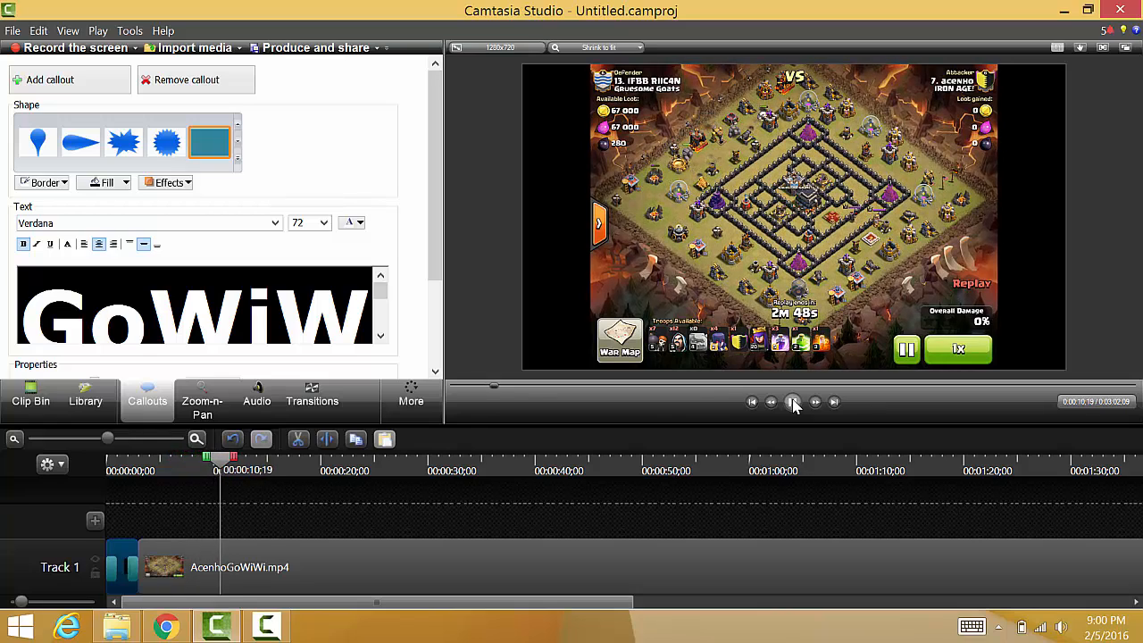
left_click(793, 401)
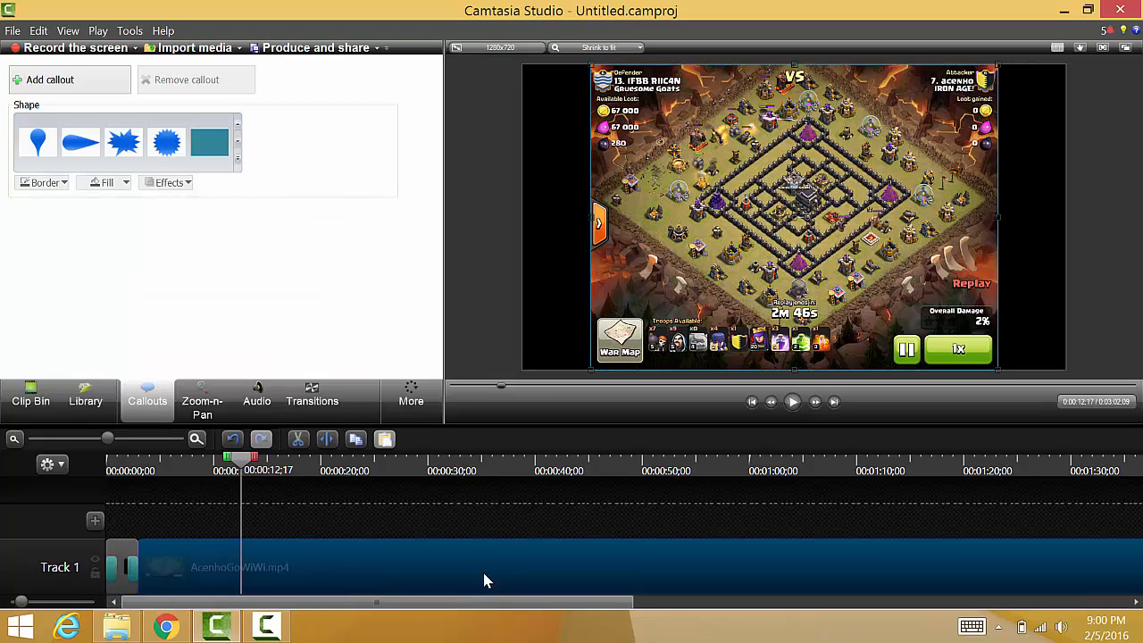
Step: Silence the gameplay clip's audio from the Audio tools and bring the clip's end into view
left_click(257, 400)
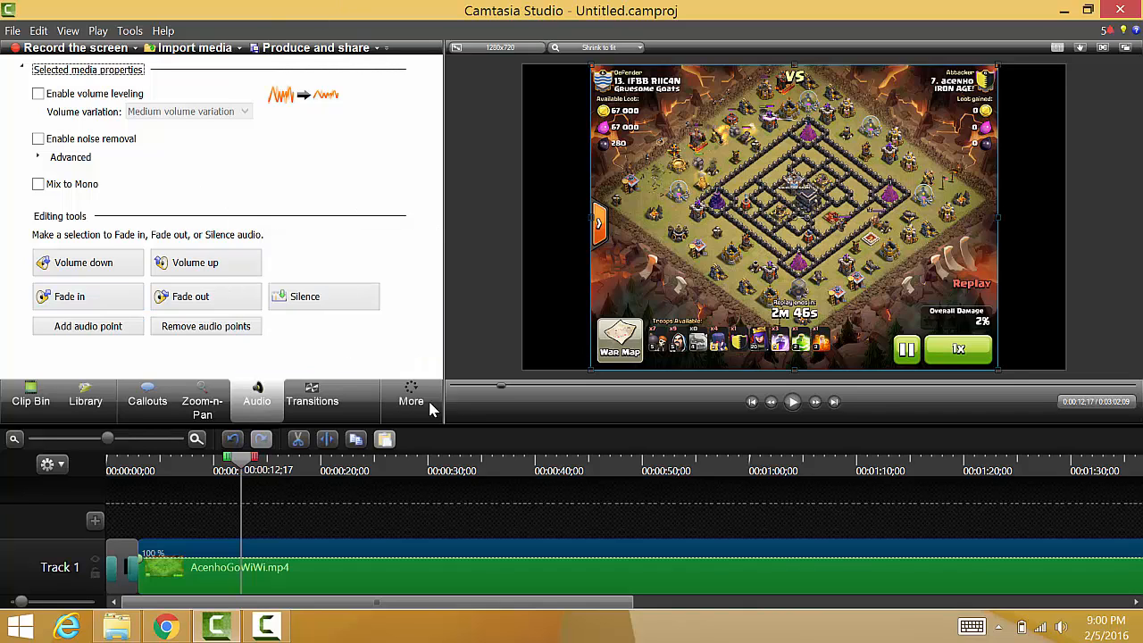
mouse_move(361, 499)
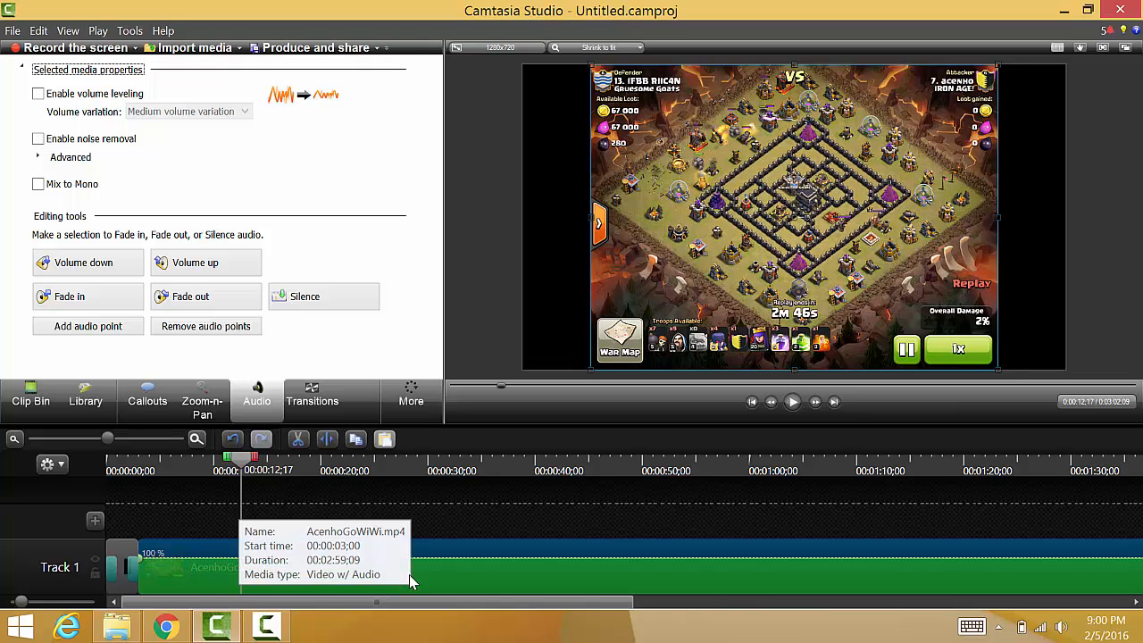
mouse_move(471, 579)
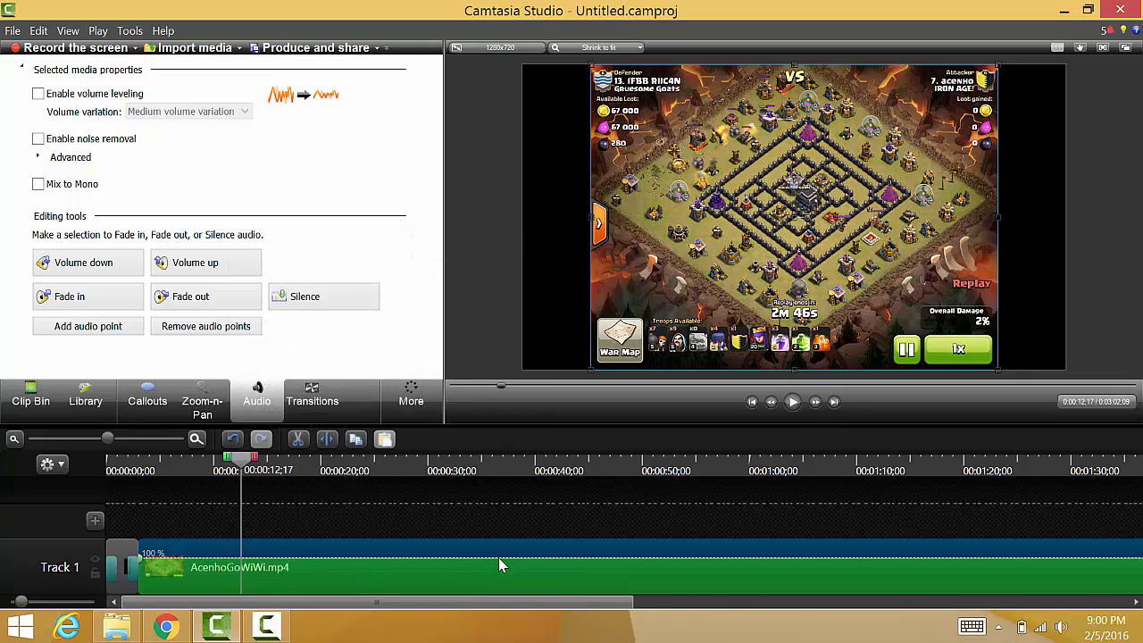
mouse_move(324, 297)
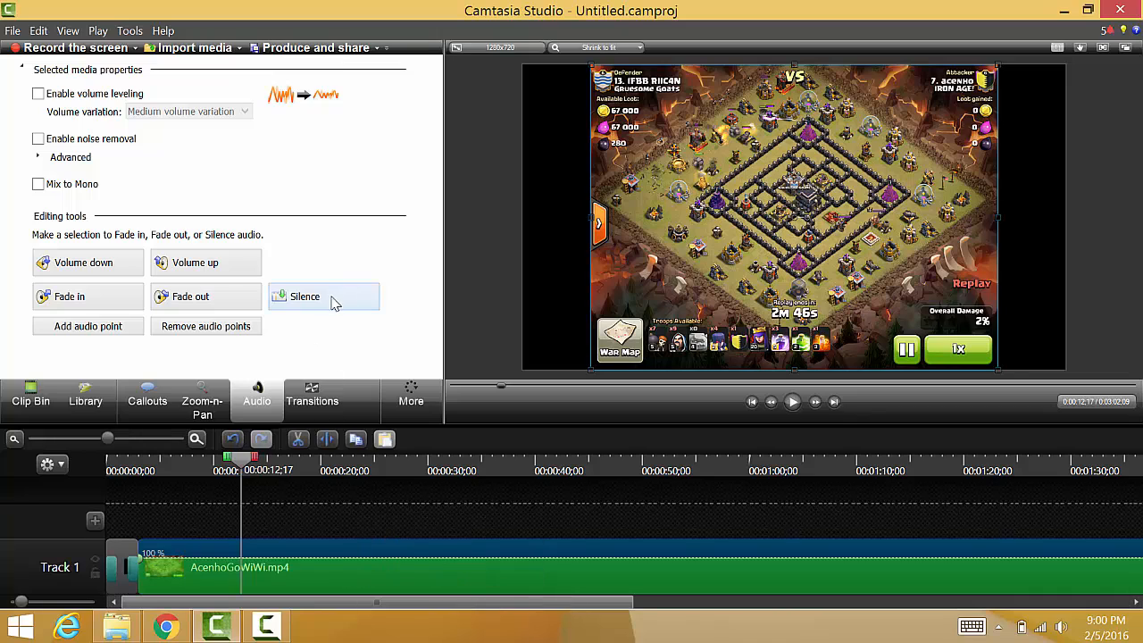
left_click(304, 296)
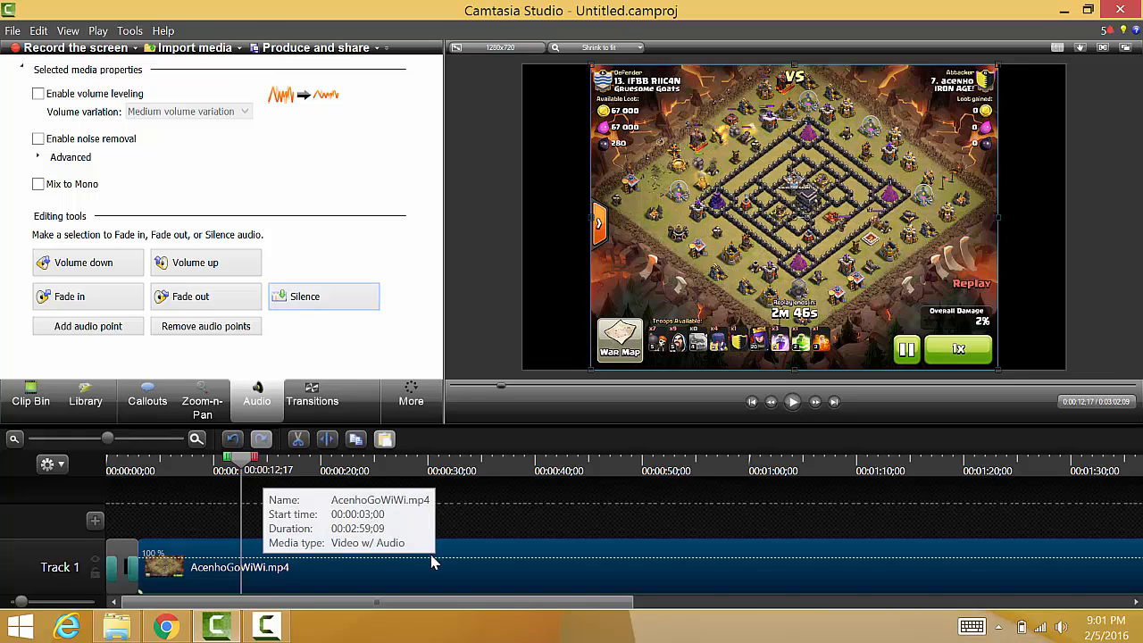
mouse_move(675, 434)
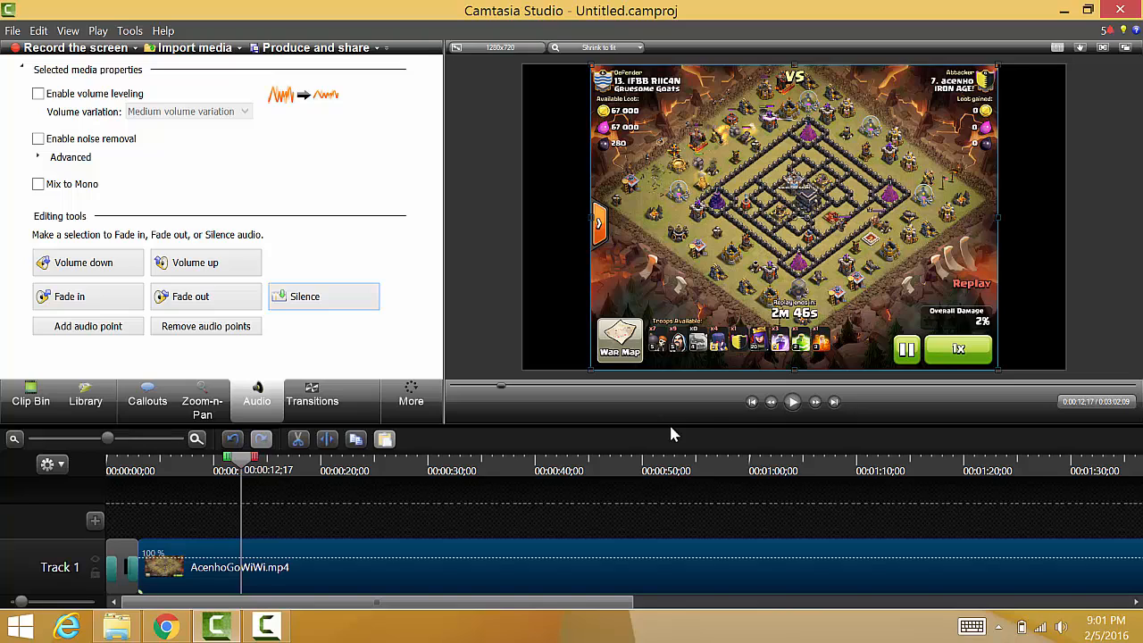
mouse_move(257, 475)
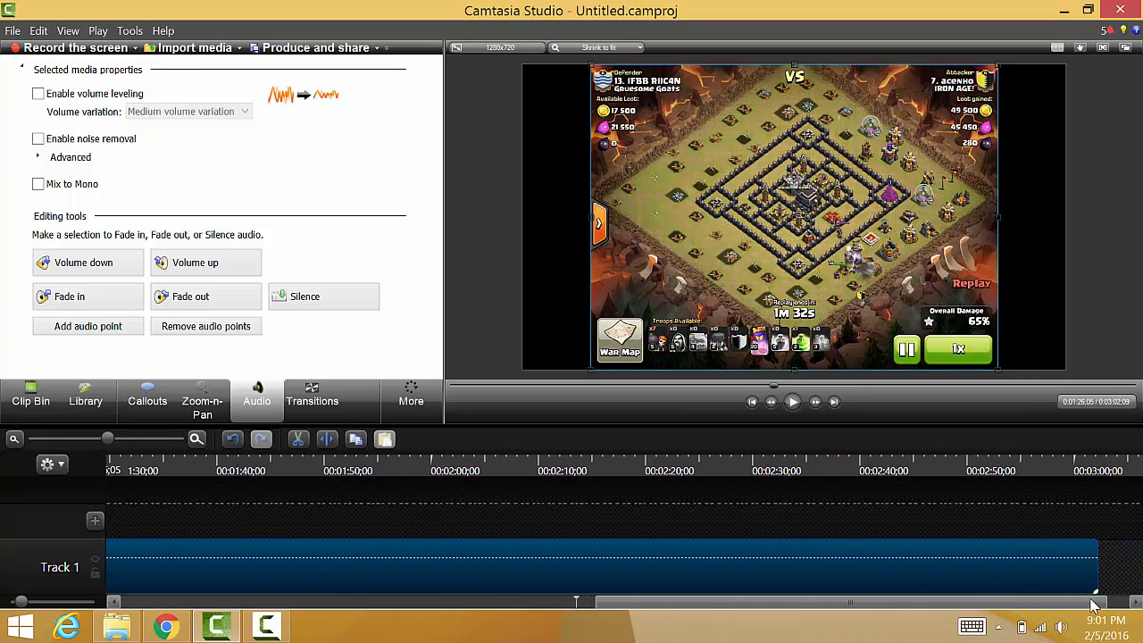
left_click(754, 458)
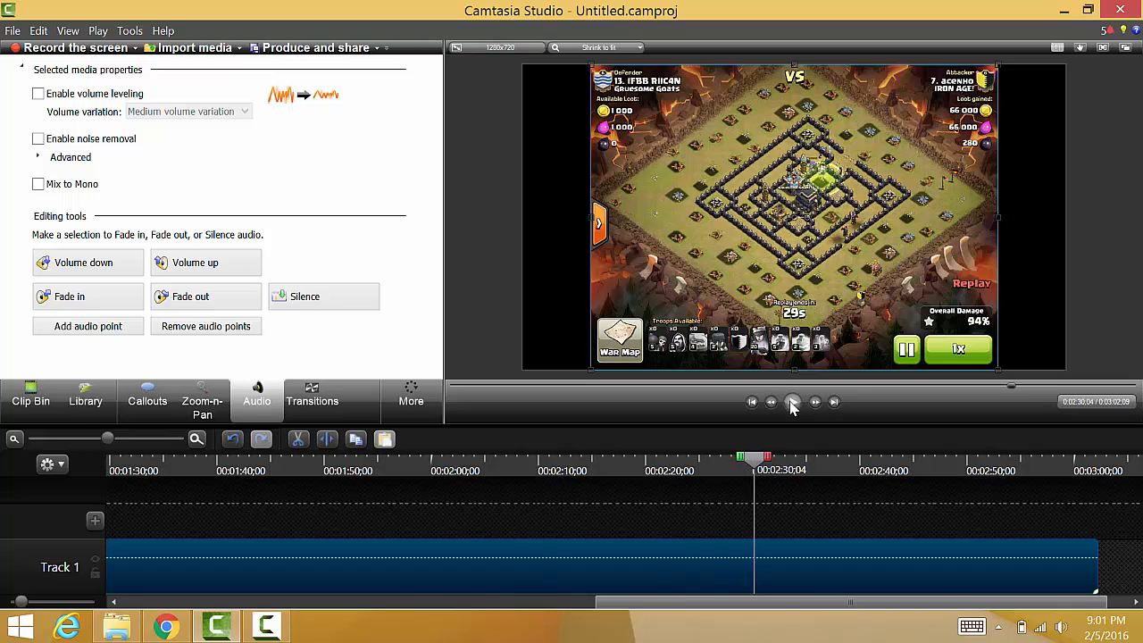
Step: Play the clip's ending, then mark a three-second range ending near 00:02:49;17 on the ruler
left_click(793, 400)
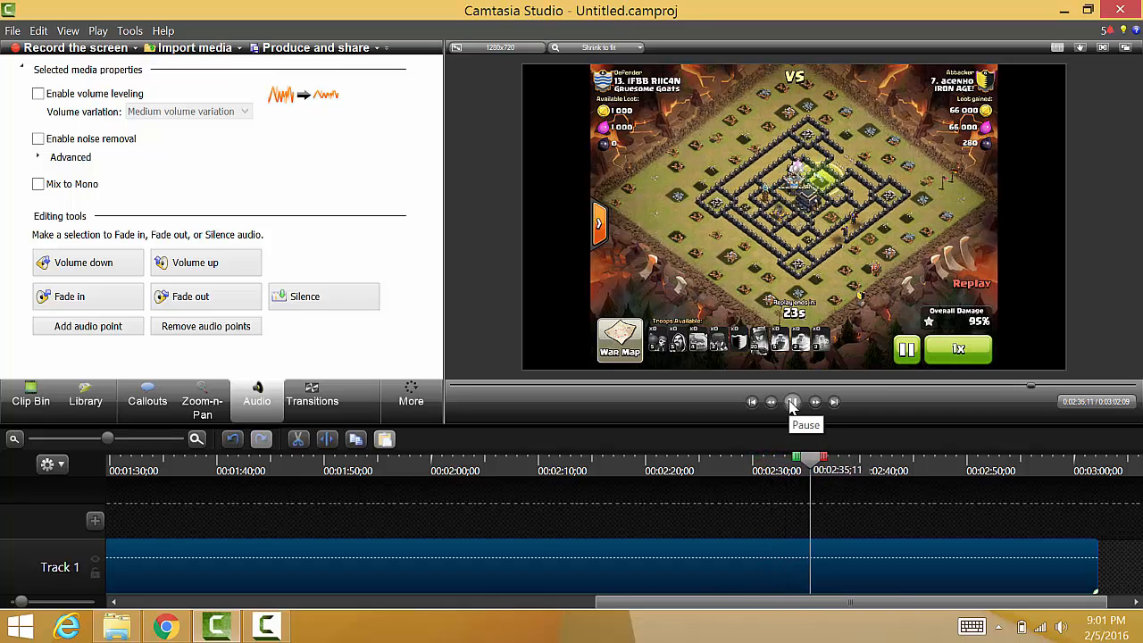
left_click(793, 400)
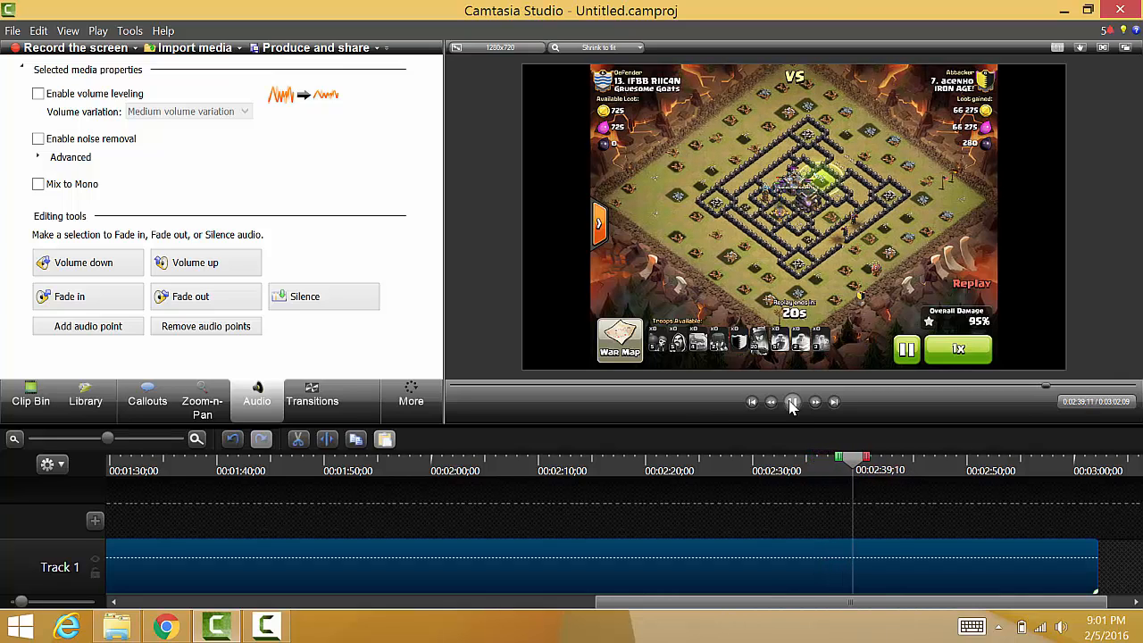
left_click(791, 401)
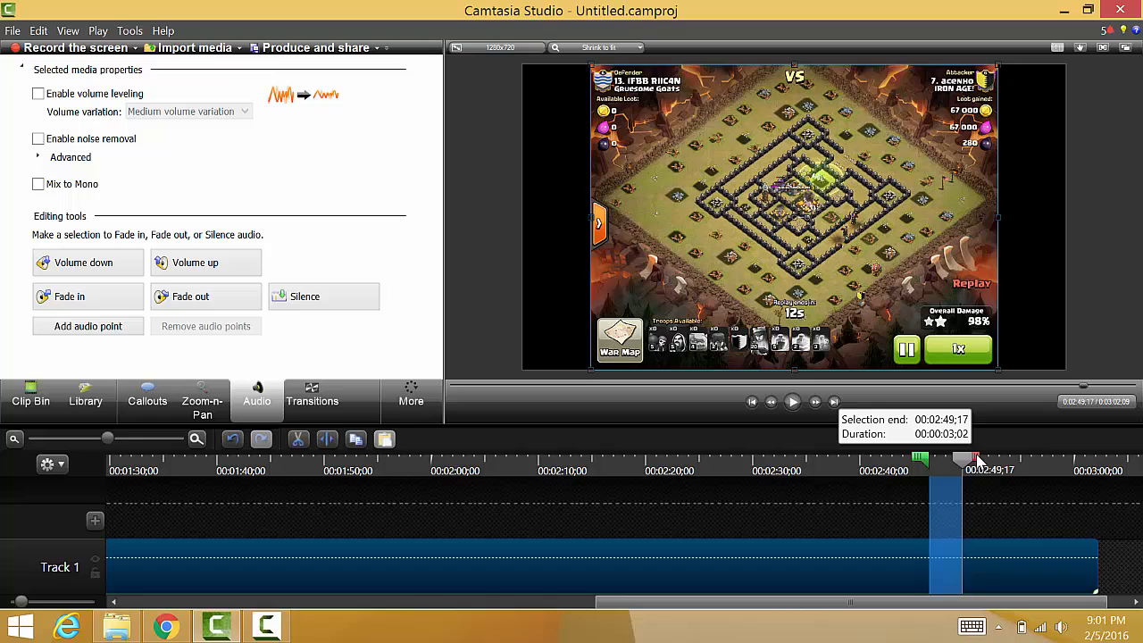
left_click_drag(967, 459, 986, 459)
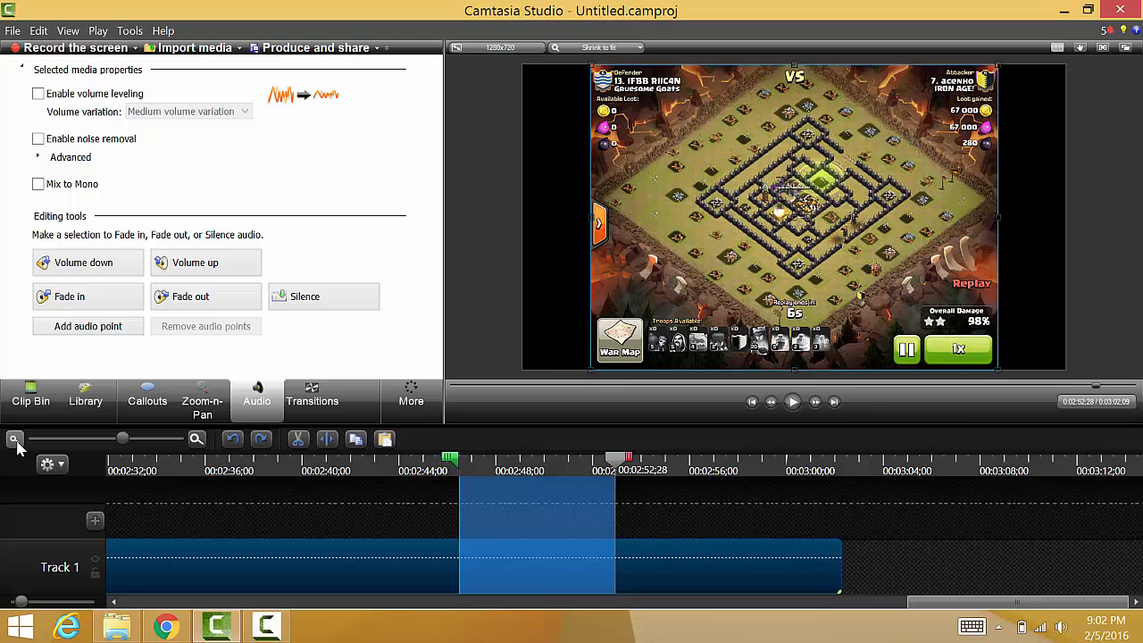
left_click(14, 439)
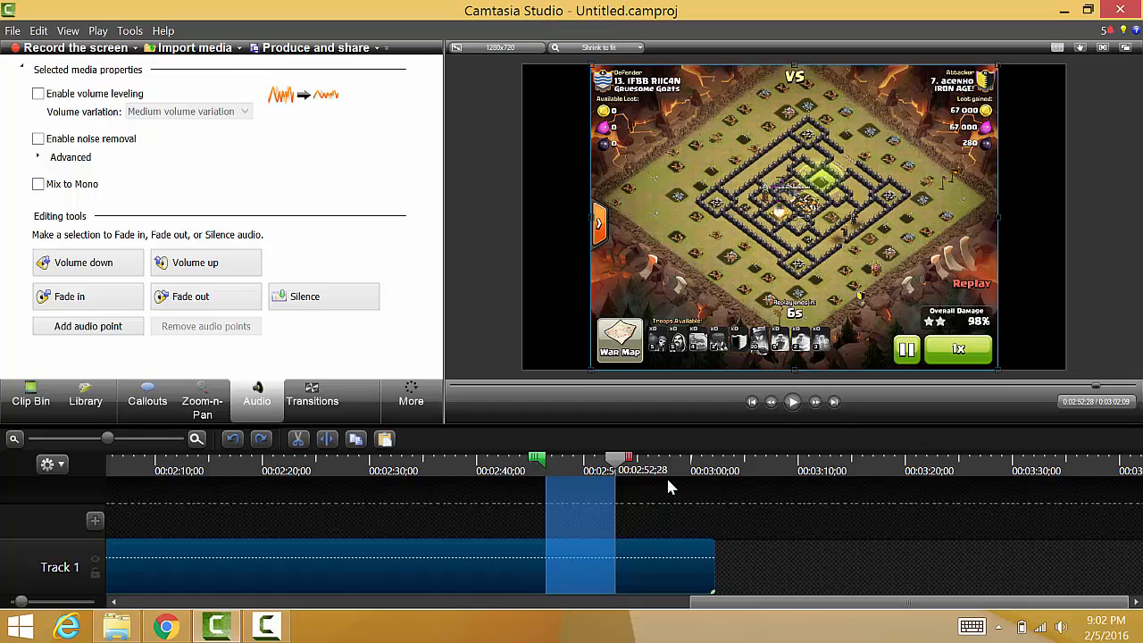
mouse_move(675, 554)
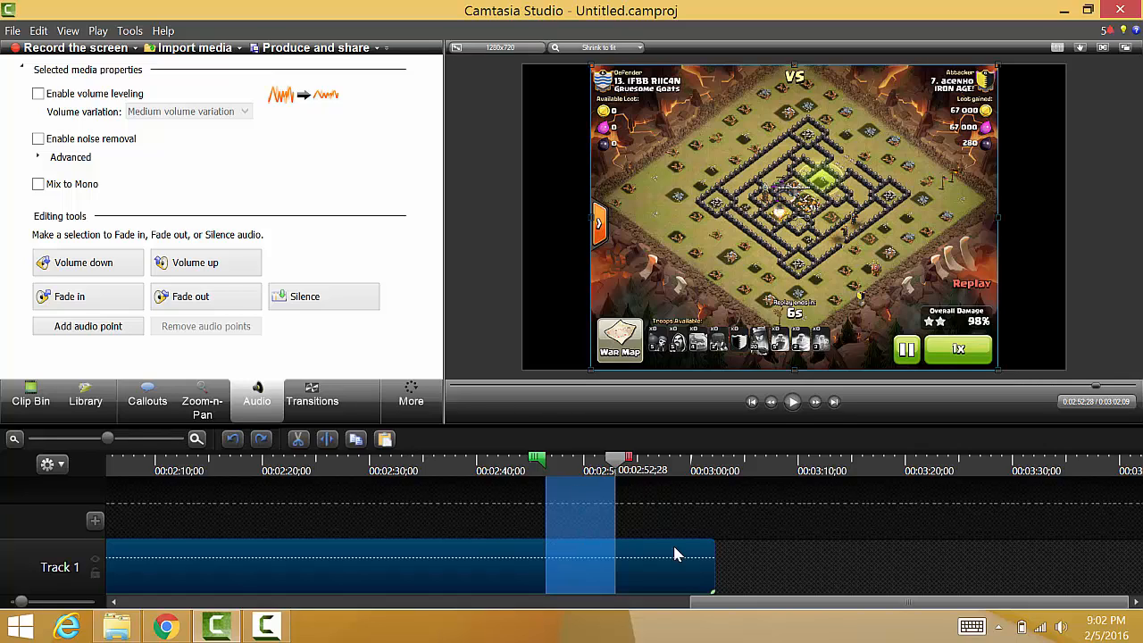
left_click(617, 461)
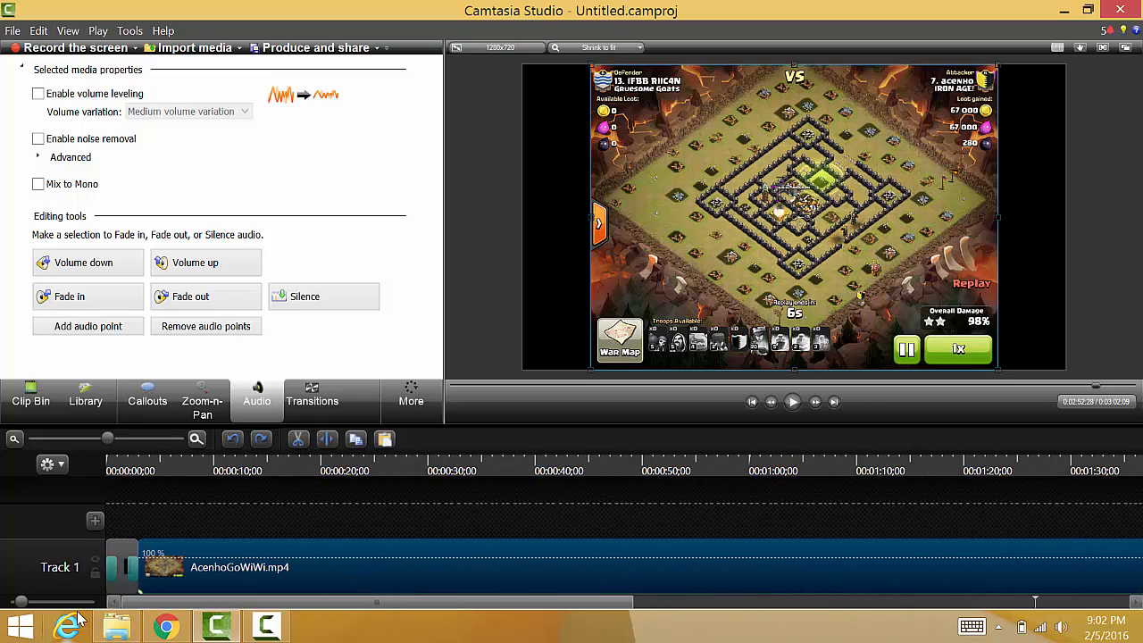
mouse_move(115, 463)
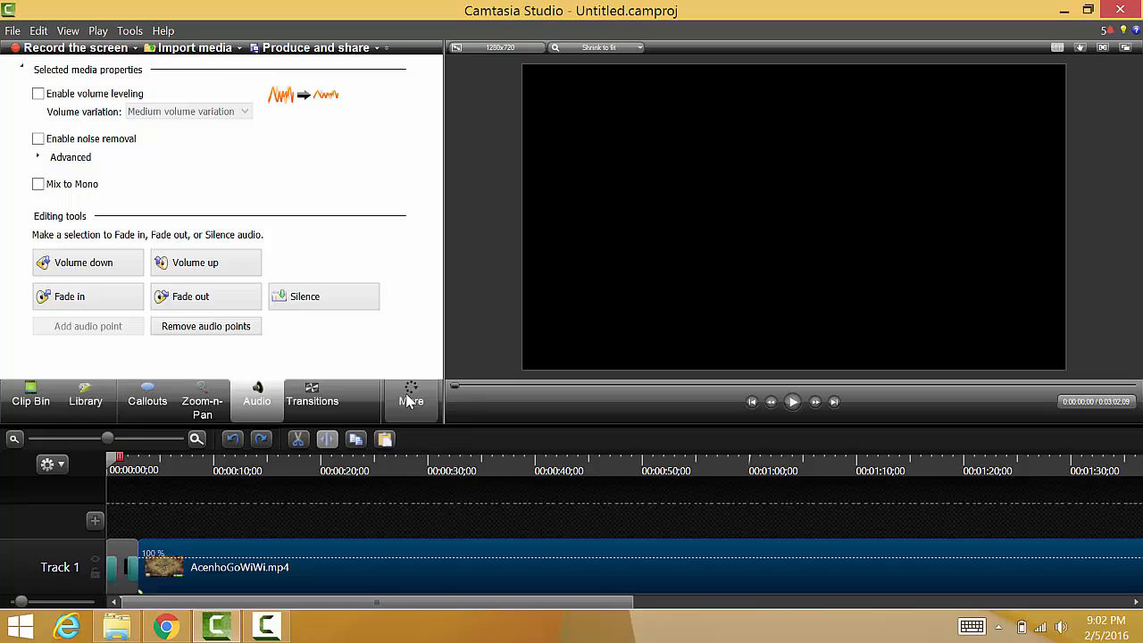
Step: Switch to the Voice Narration tools from the More menu
left_click(411, 400)
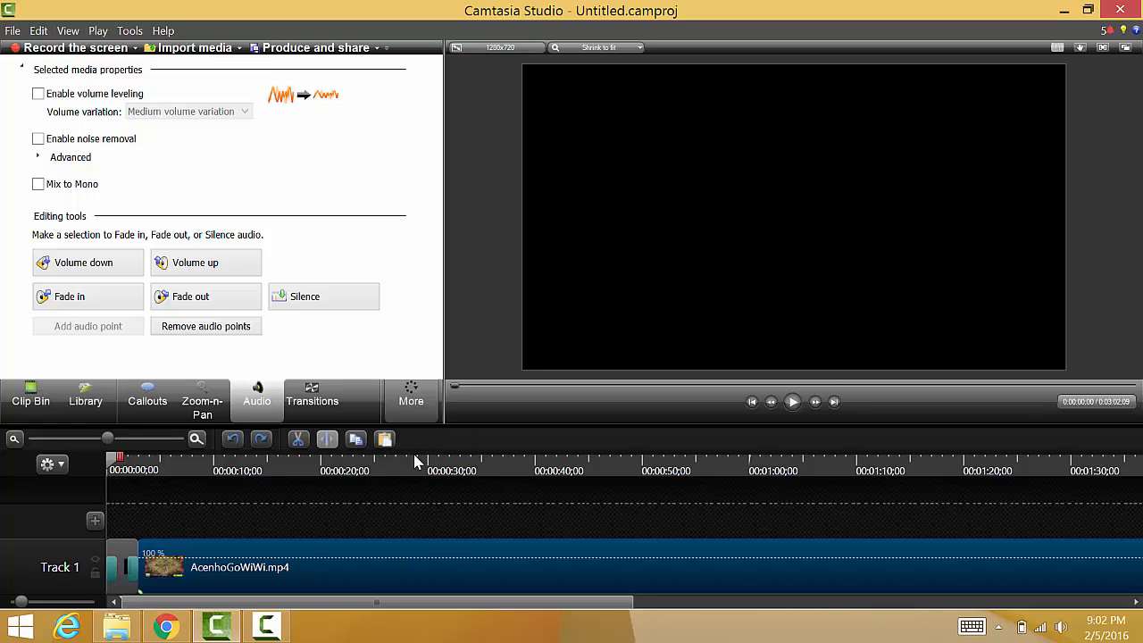
left_click(310, 400)
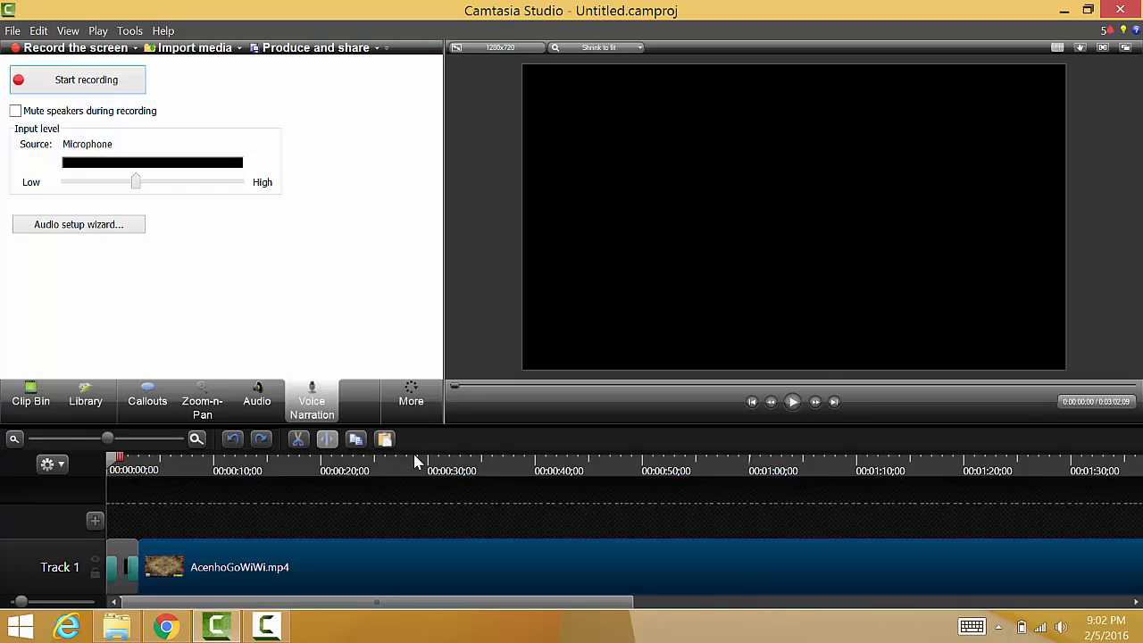
mouse_move(47, 171)
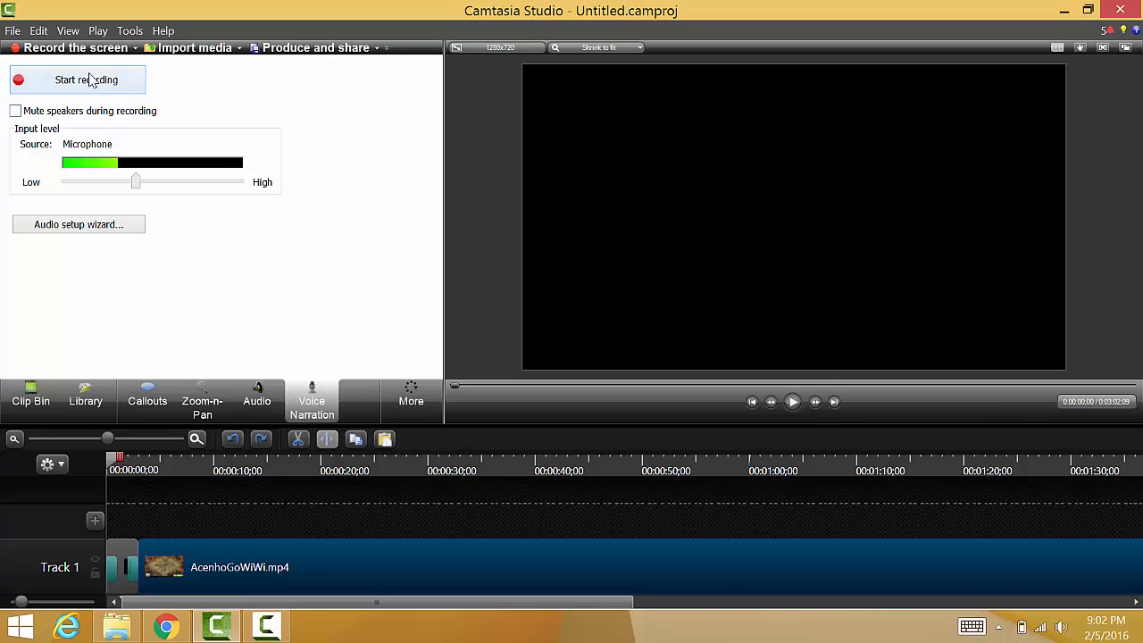
Step: Record a voice narration from the microphone until the Save Narration As dialog appears
left_click(86, 78)
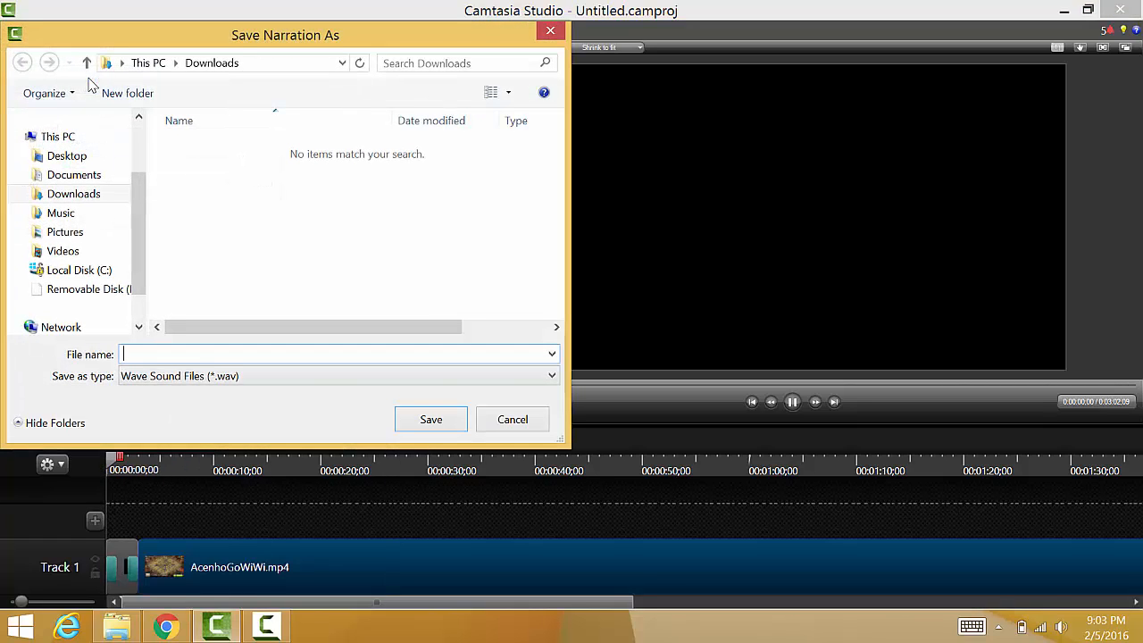
Step: Save the narration as test.wav onto Track 2 and bring up its audio editing tools
type("t")
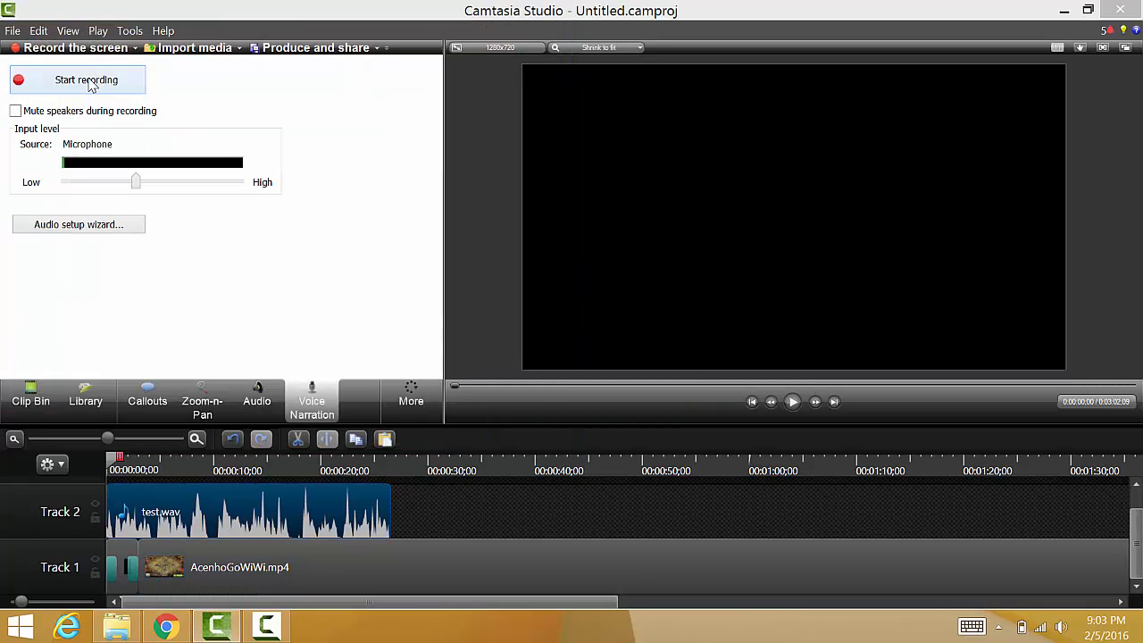
mouse_move(175, 521)
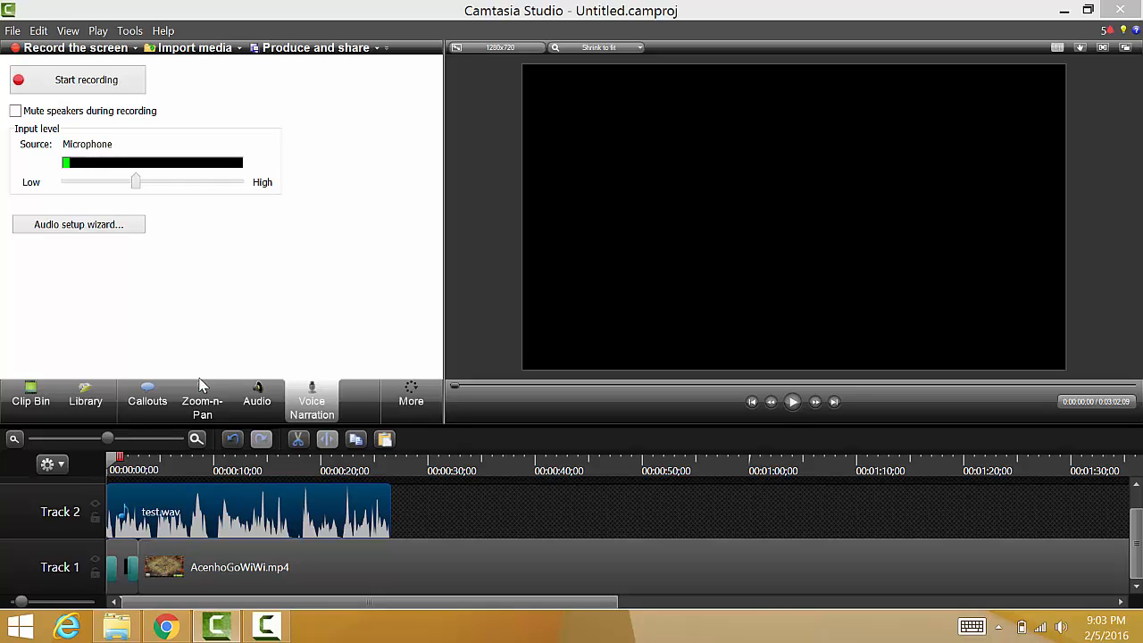
left_click(257, 400)
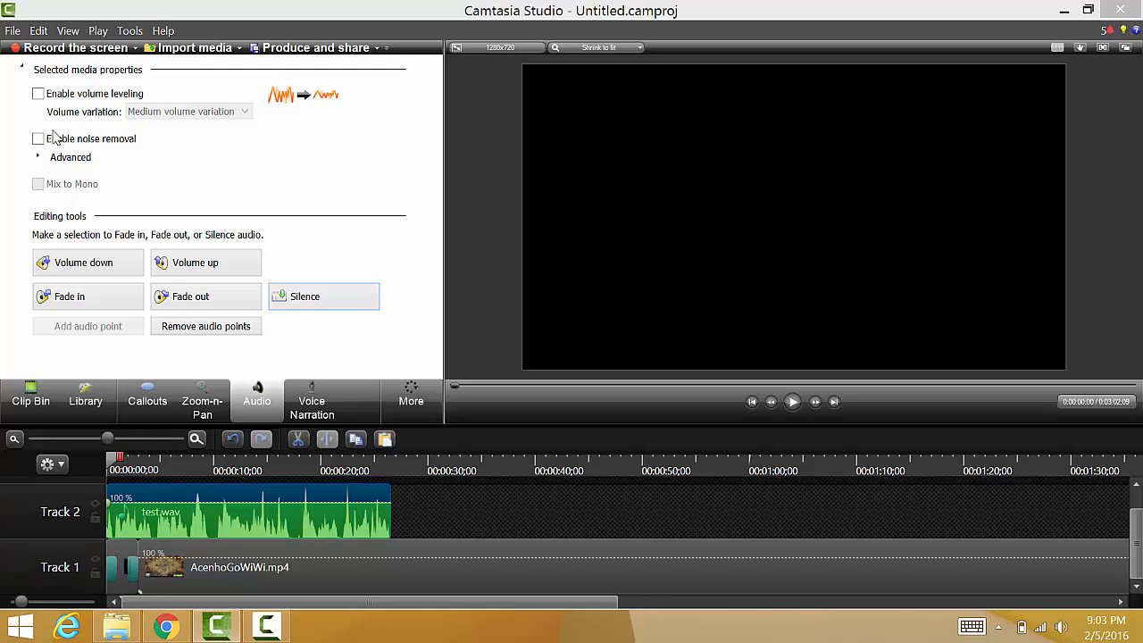
Step: Enable volume leveling and noise removal on test.wav and raise its volume twice
left_click(40, 93)
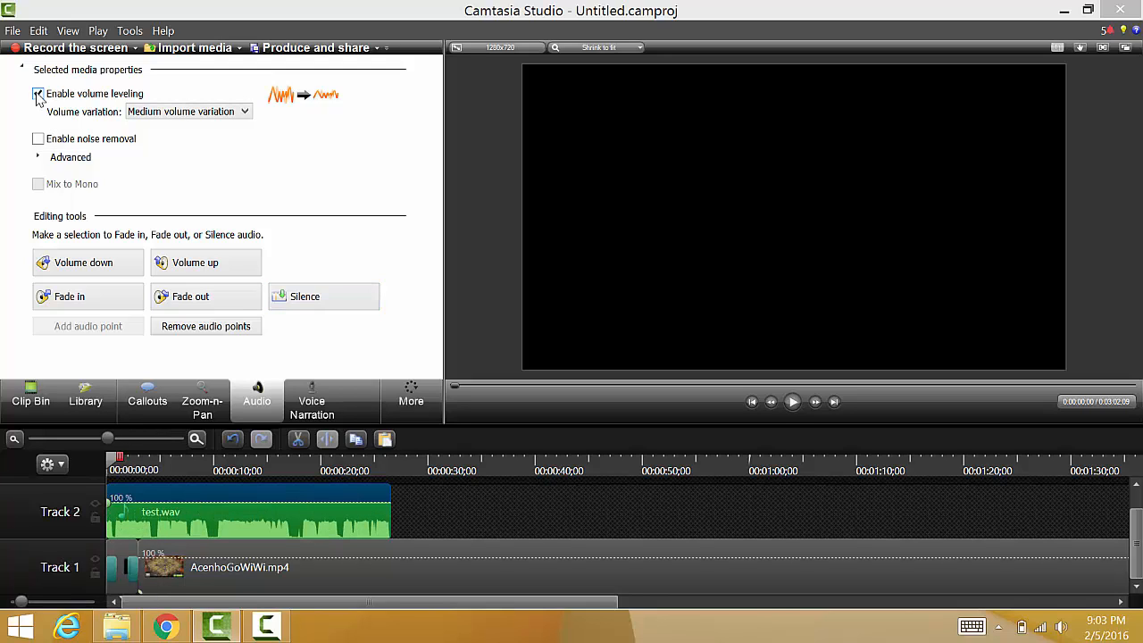
left_click(39, 139)
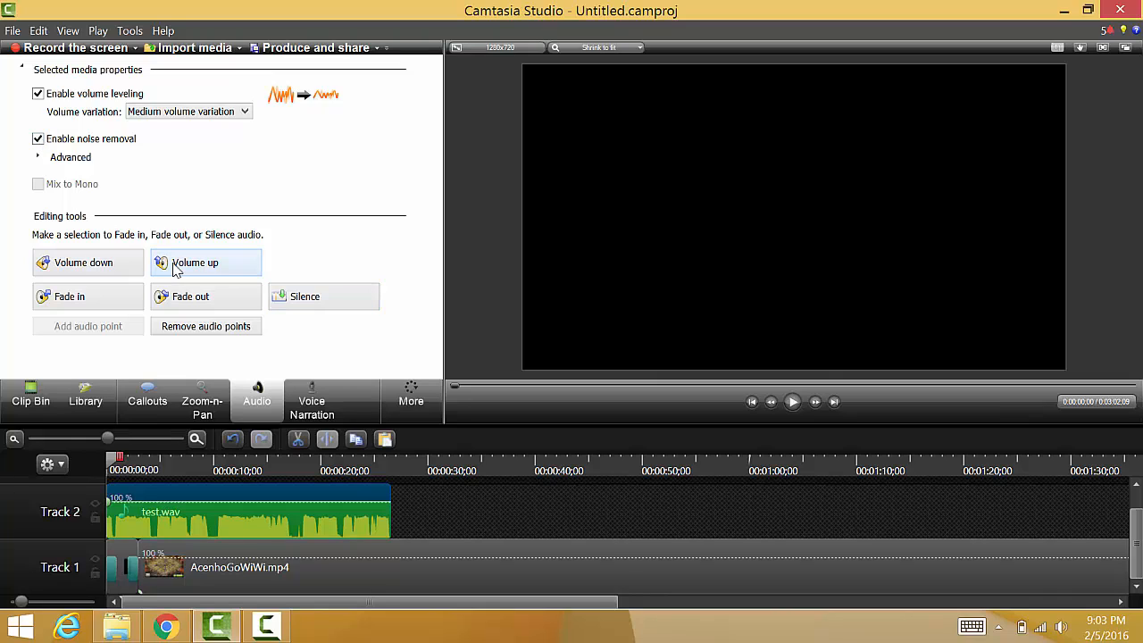
left_click(195, 261)
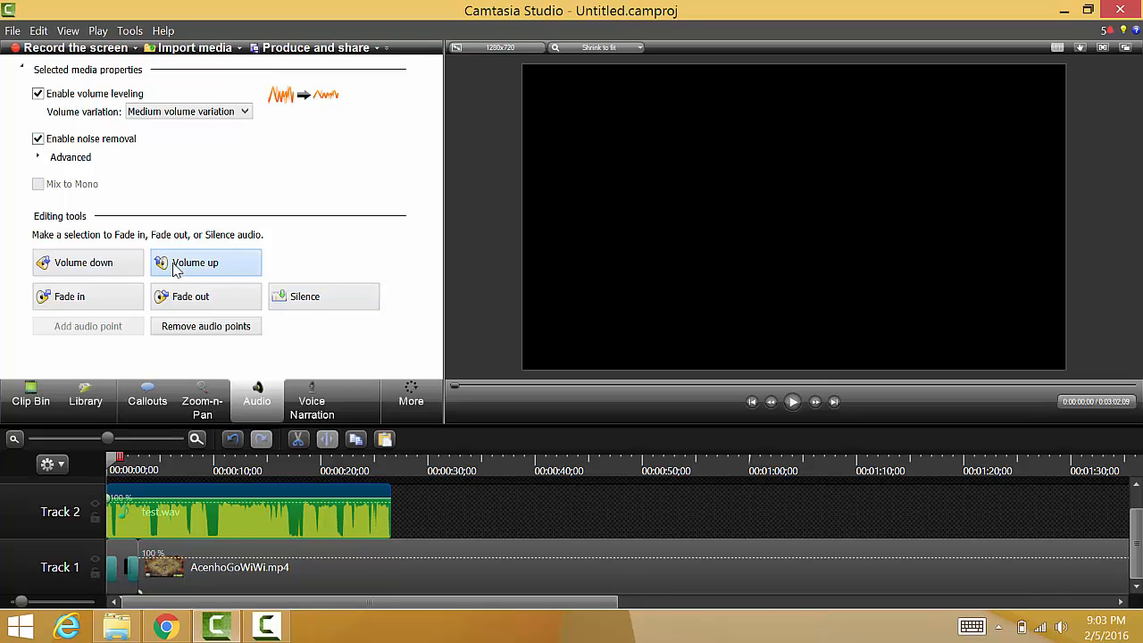
left_click(195, 260)
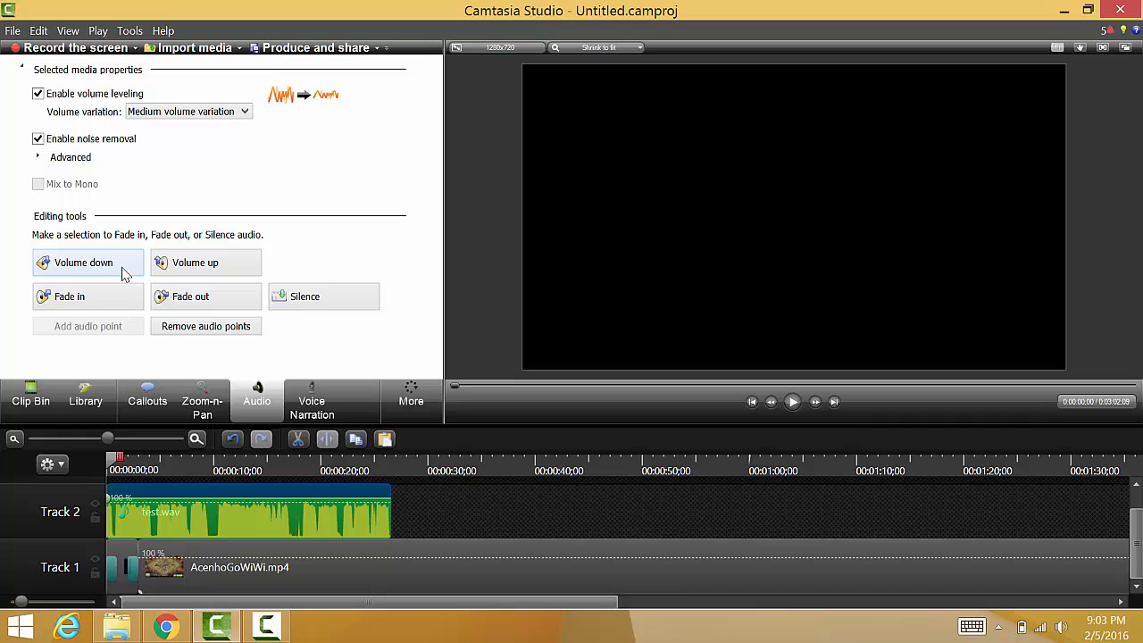
mouse_move(340, 476)
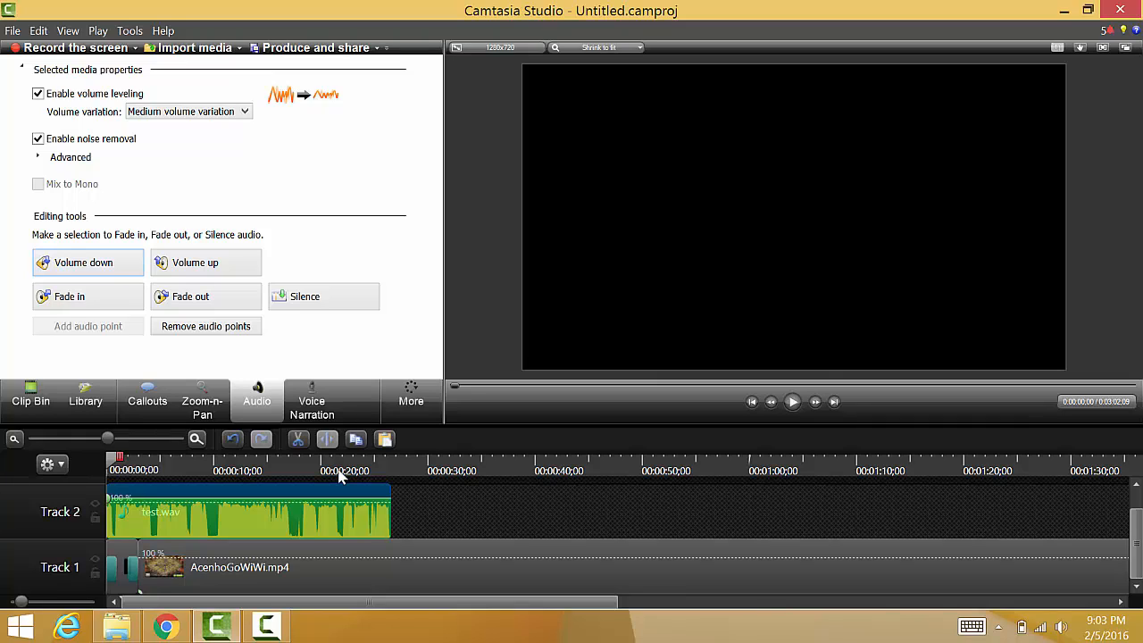